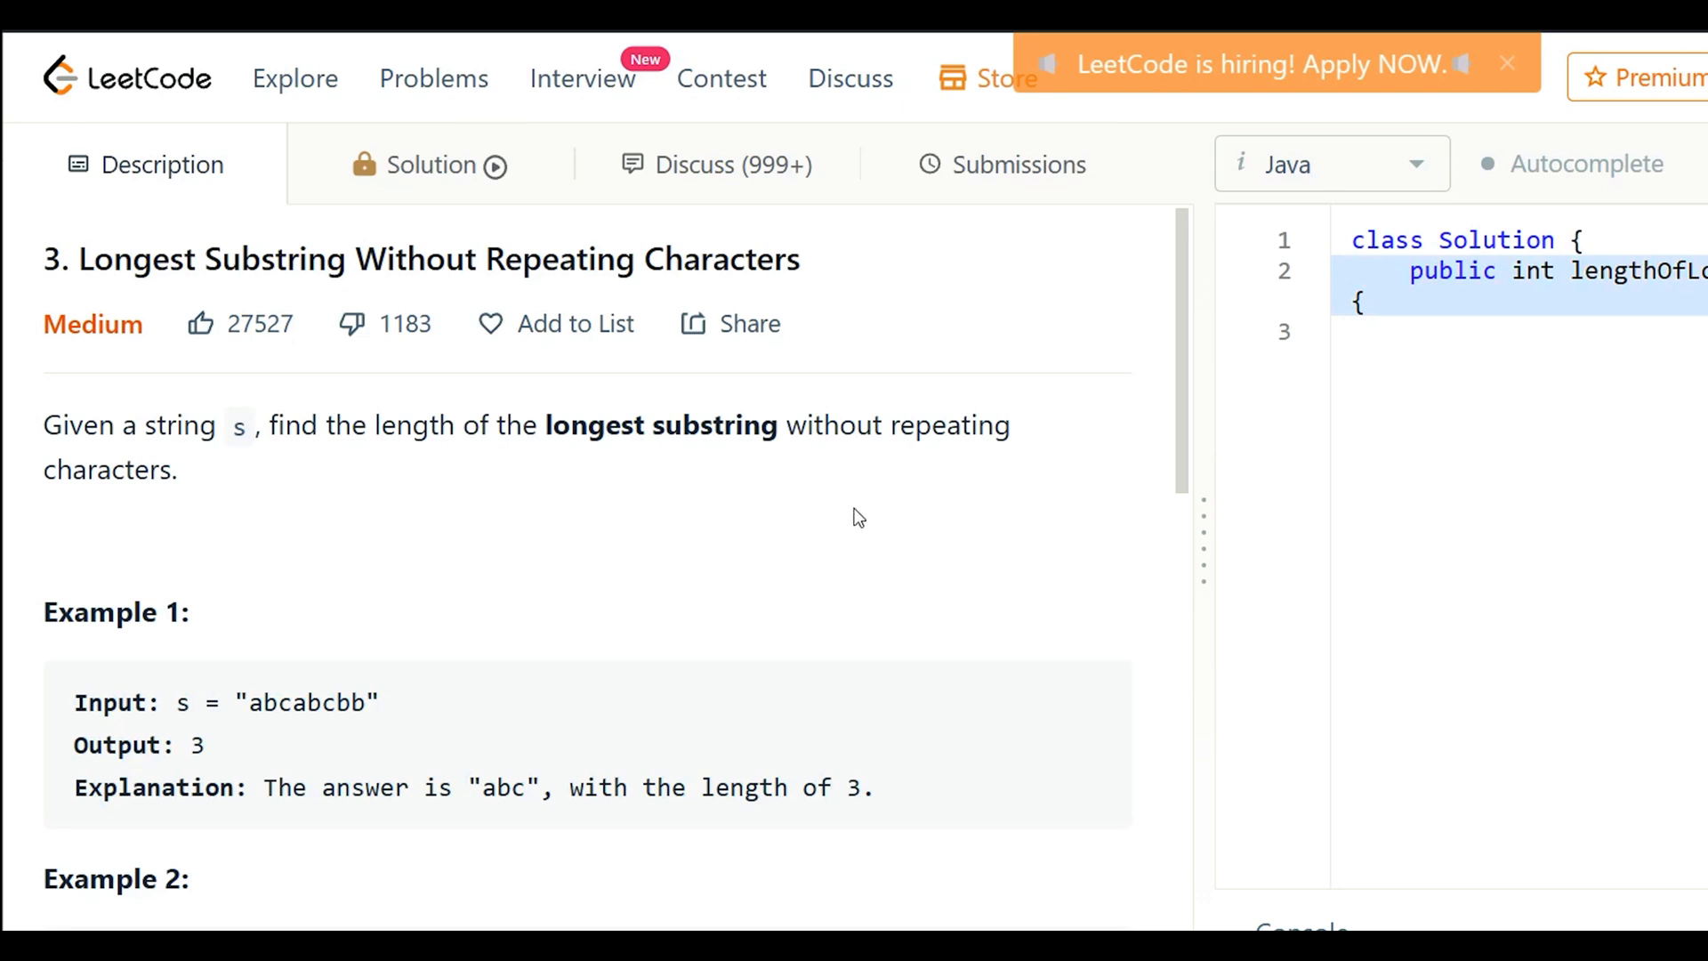
{"action": "mouse_move", "coordinate": [292, 487]}
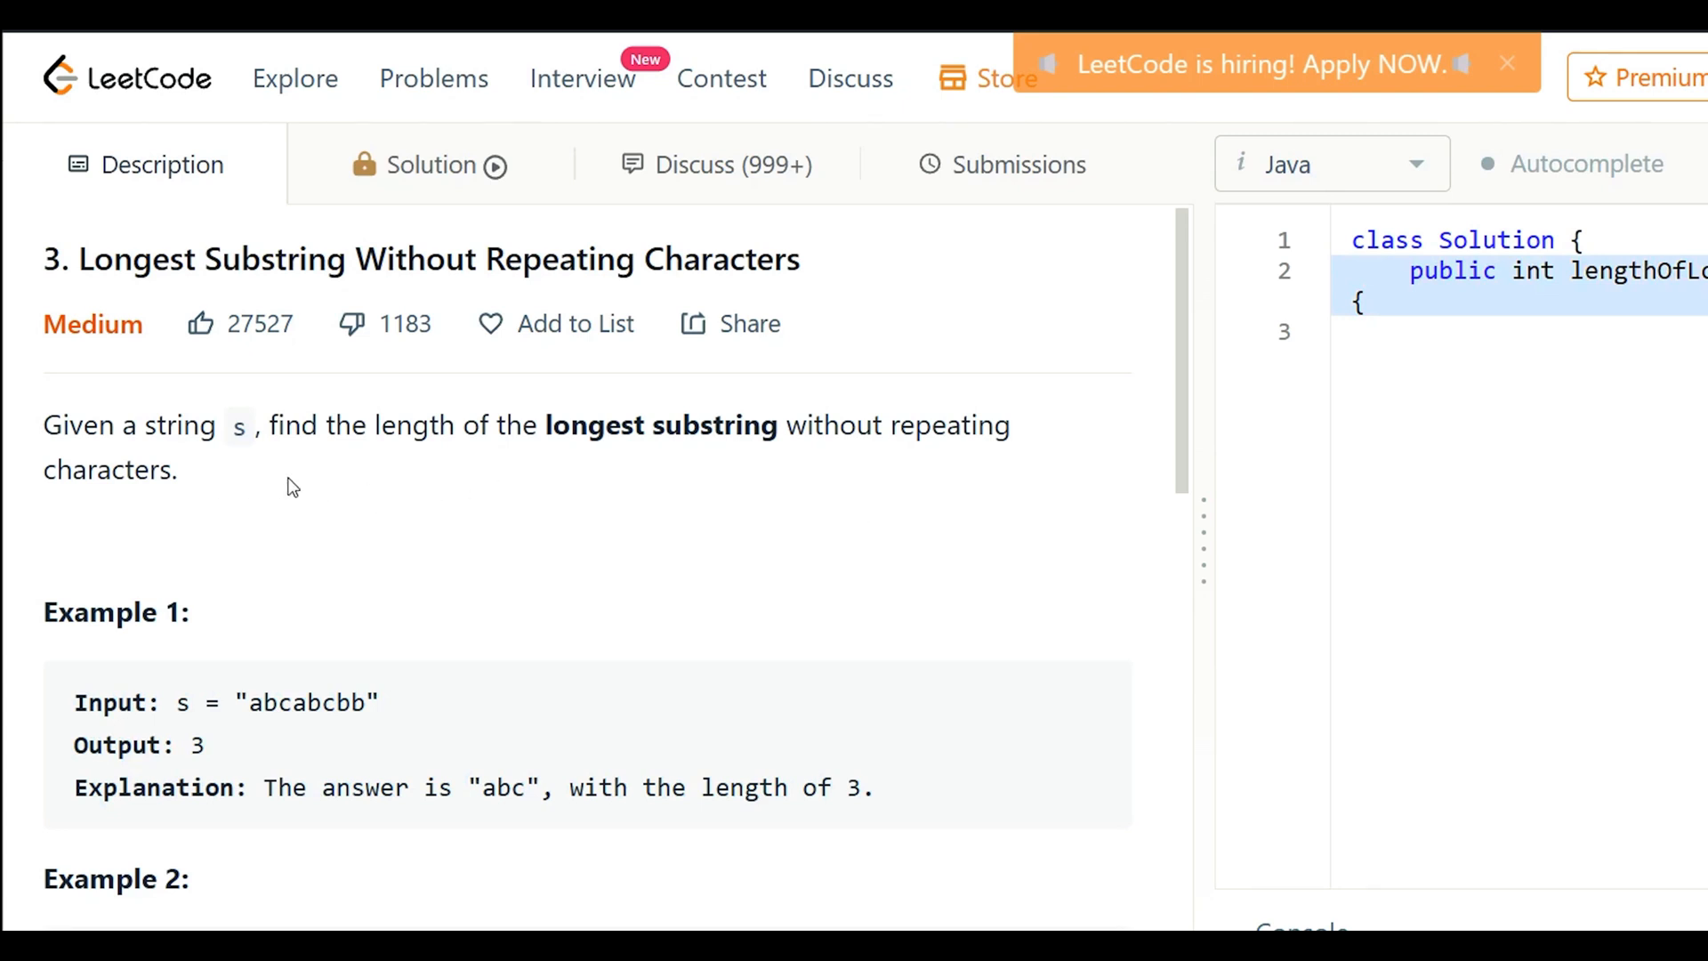
{"action": "mouse_move", "coordinate": [11, 493]}
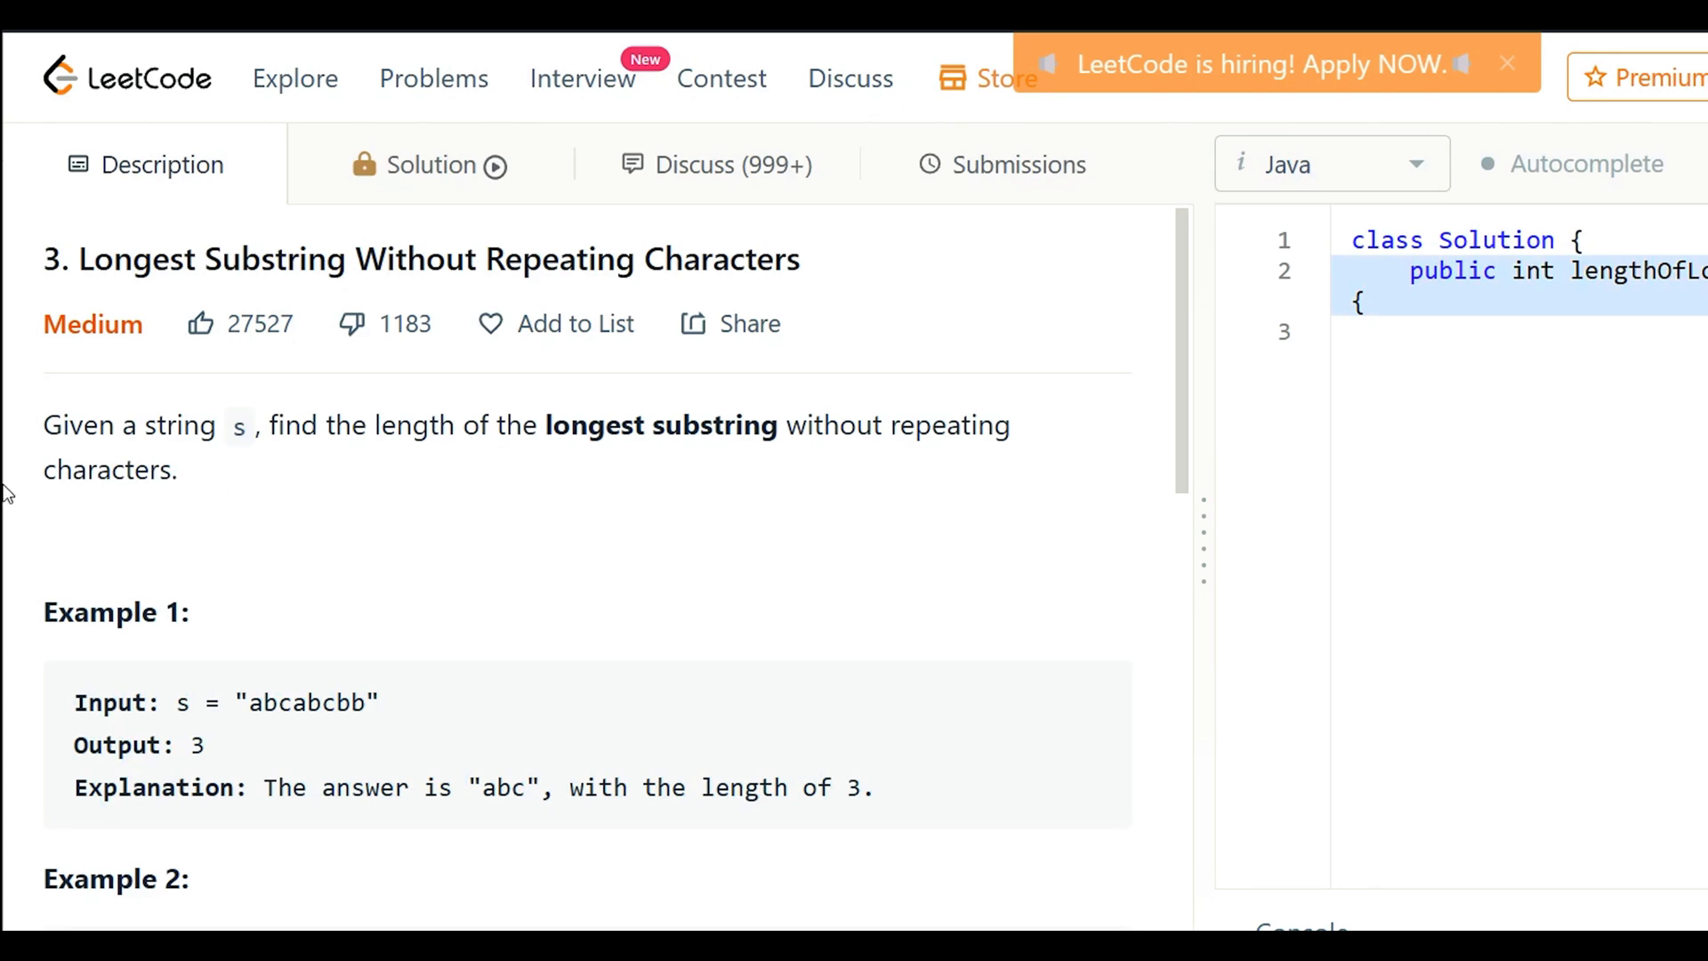
{"action": "mouse_move", "coordinate": [236, 487]}
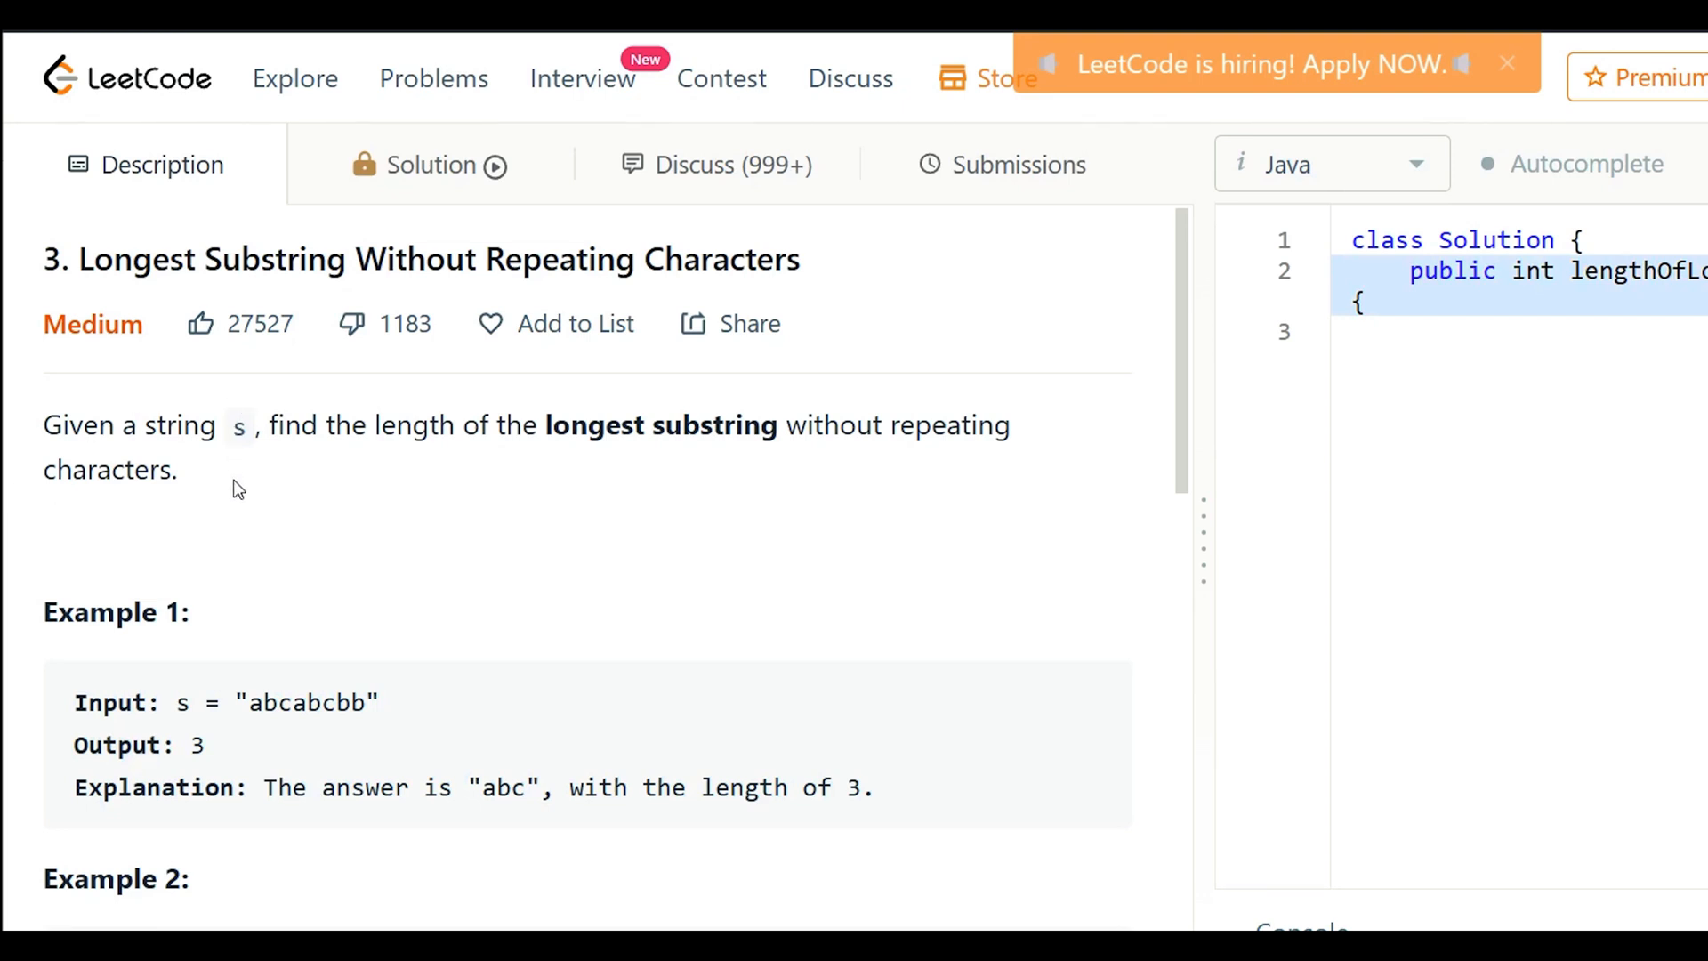
{"action": "mouse_move", "coordinate": [997, 492]}
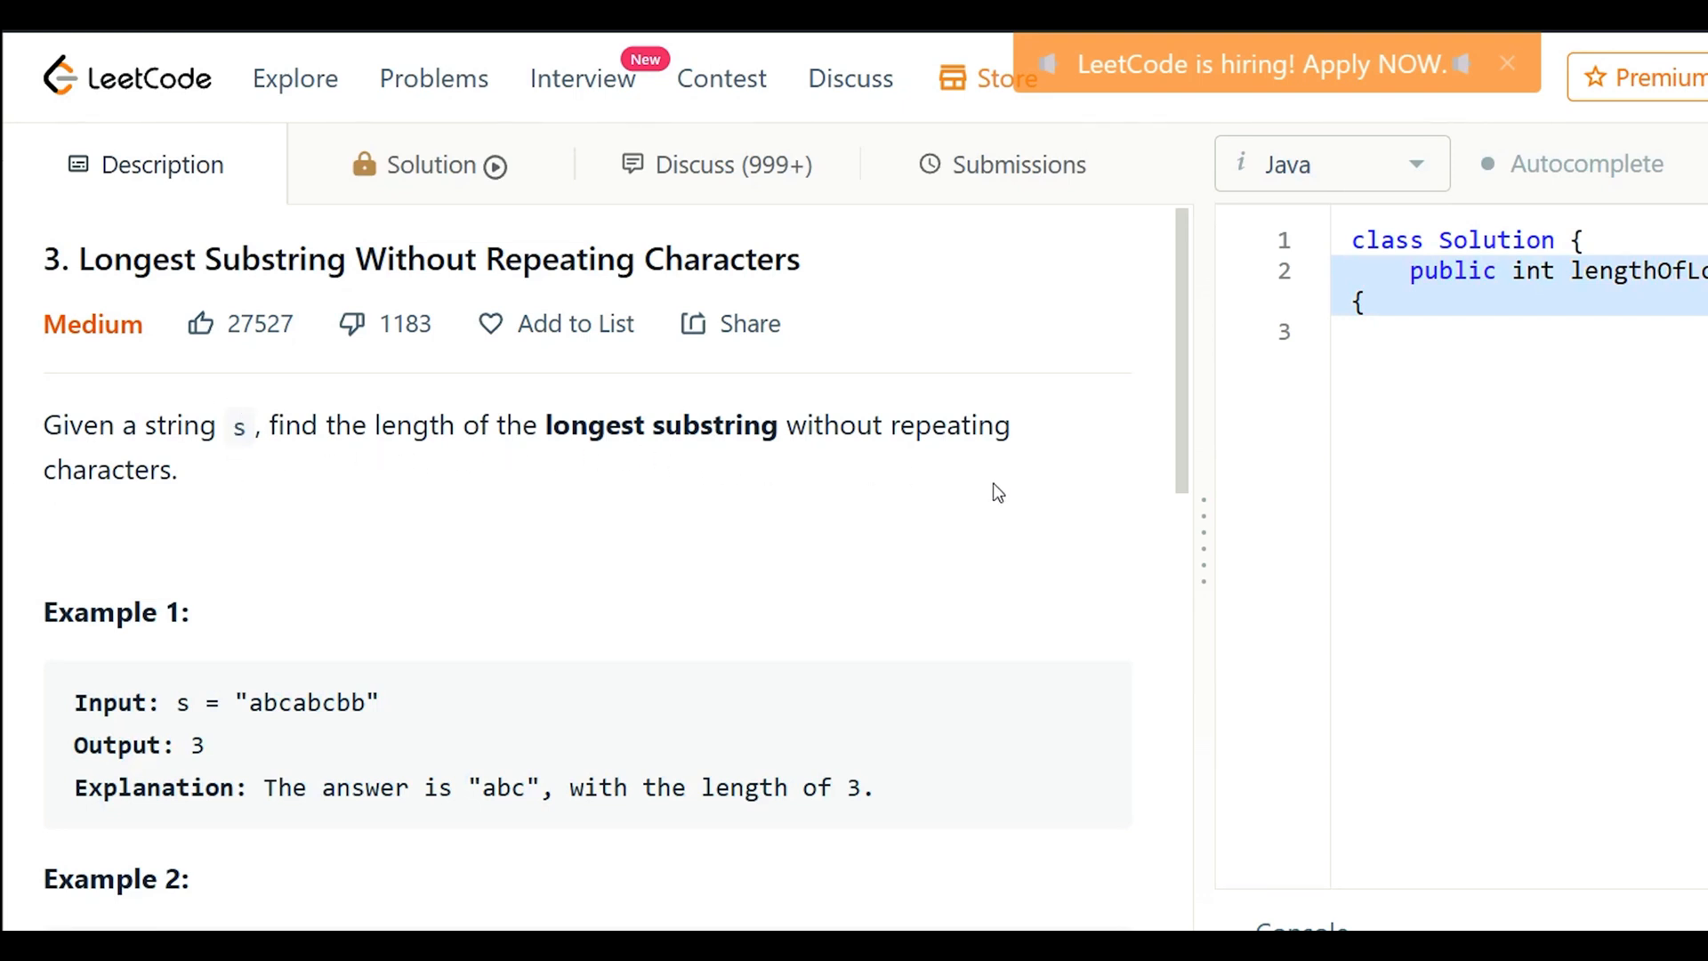
{"action": "mouse_move", "coordinate": [153, 532]}
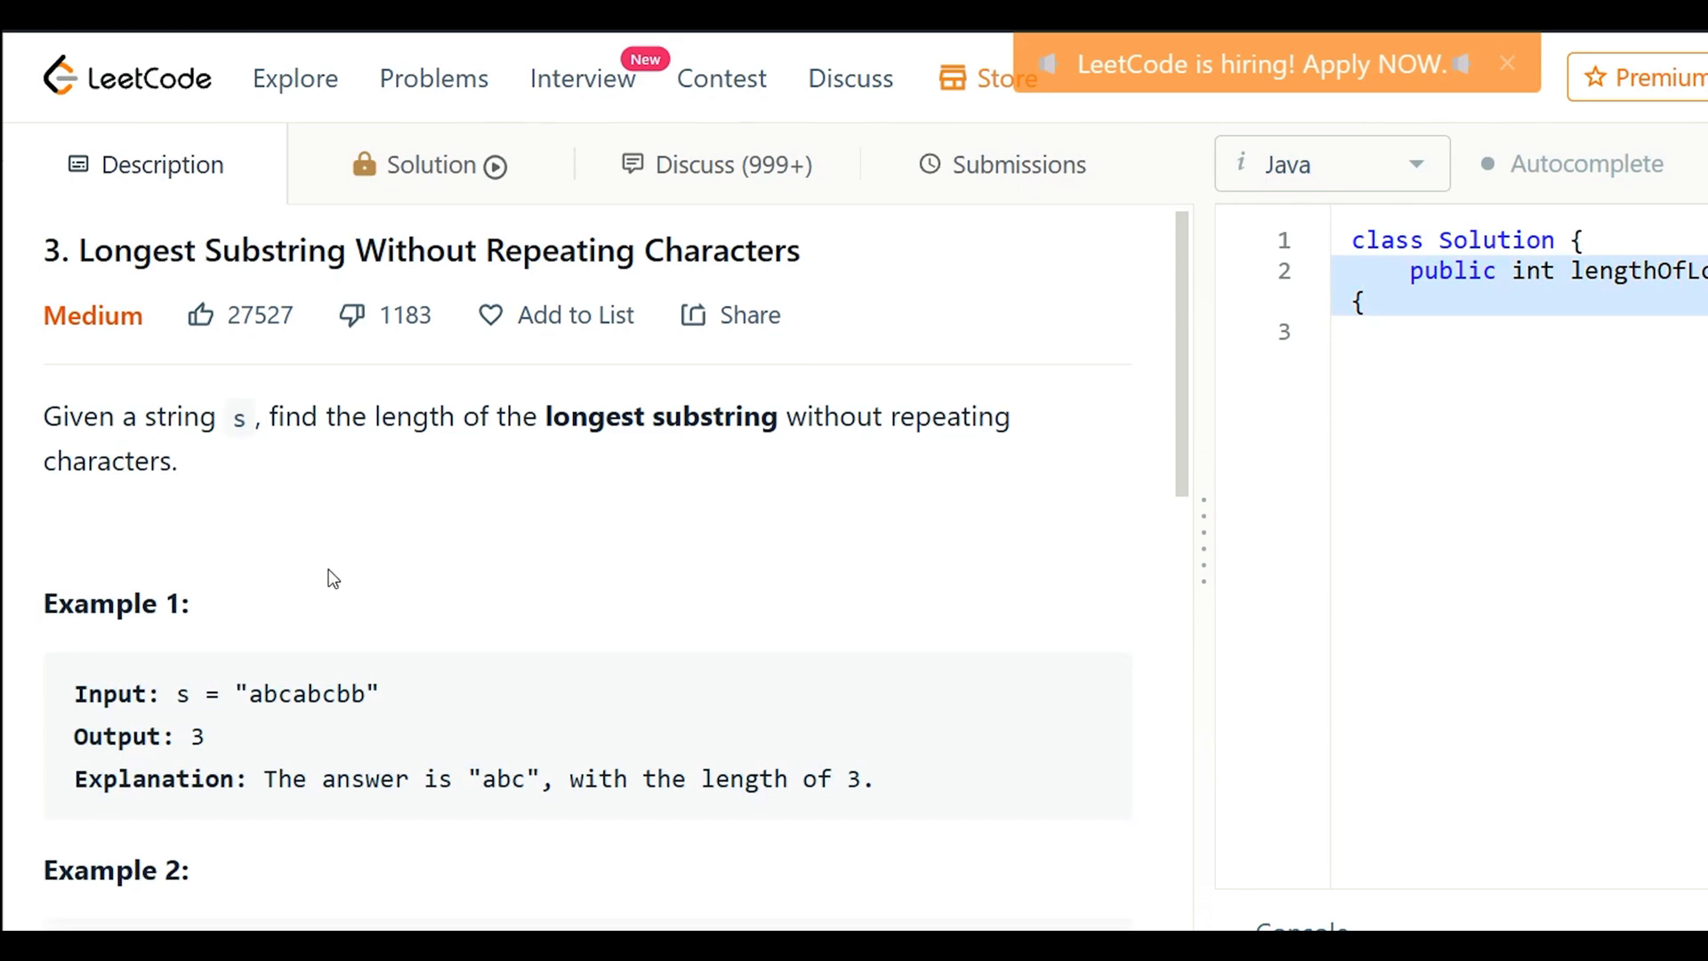
- Add the guard returning 0 when s is null or equals the empty string
{"action": "scroll", "scroll_direction": "down", "scroll_amount": 3}
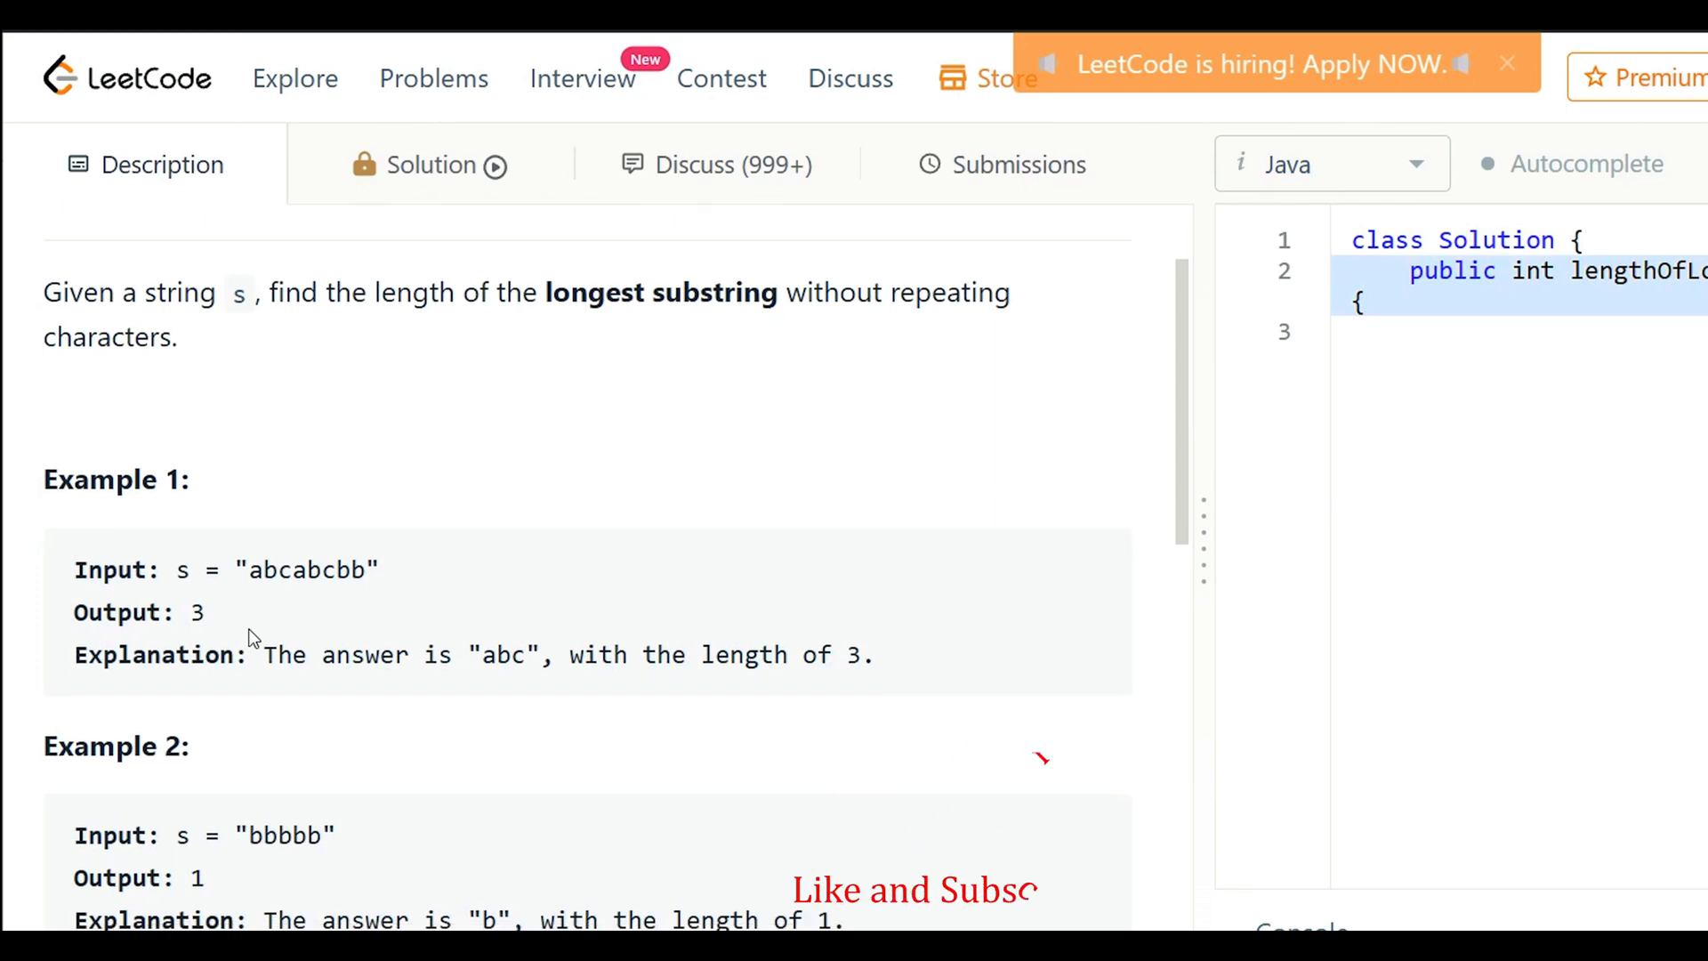
{"action": "scroll", "scroll_direction": "down", "scroll_amount": 3}
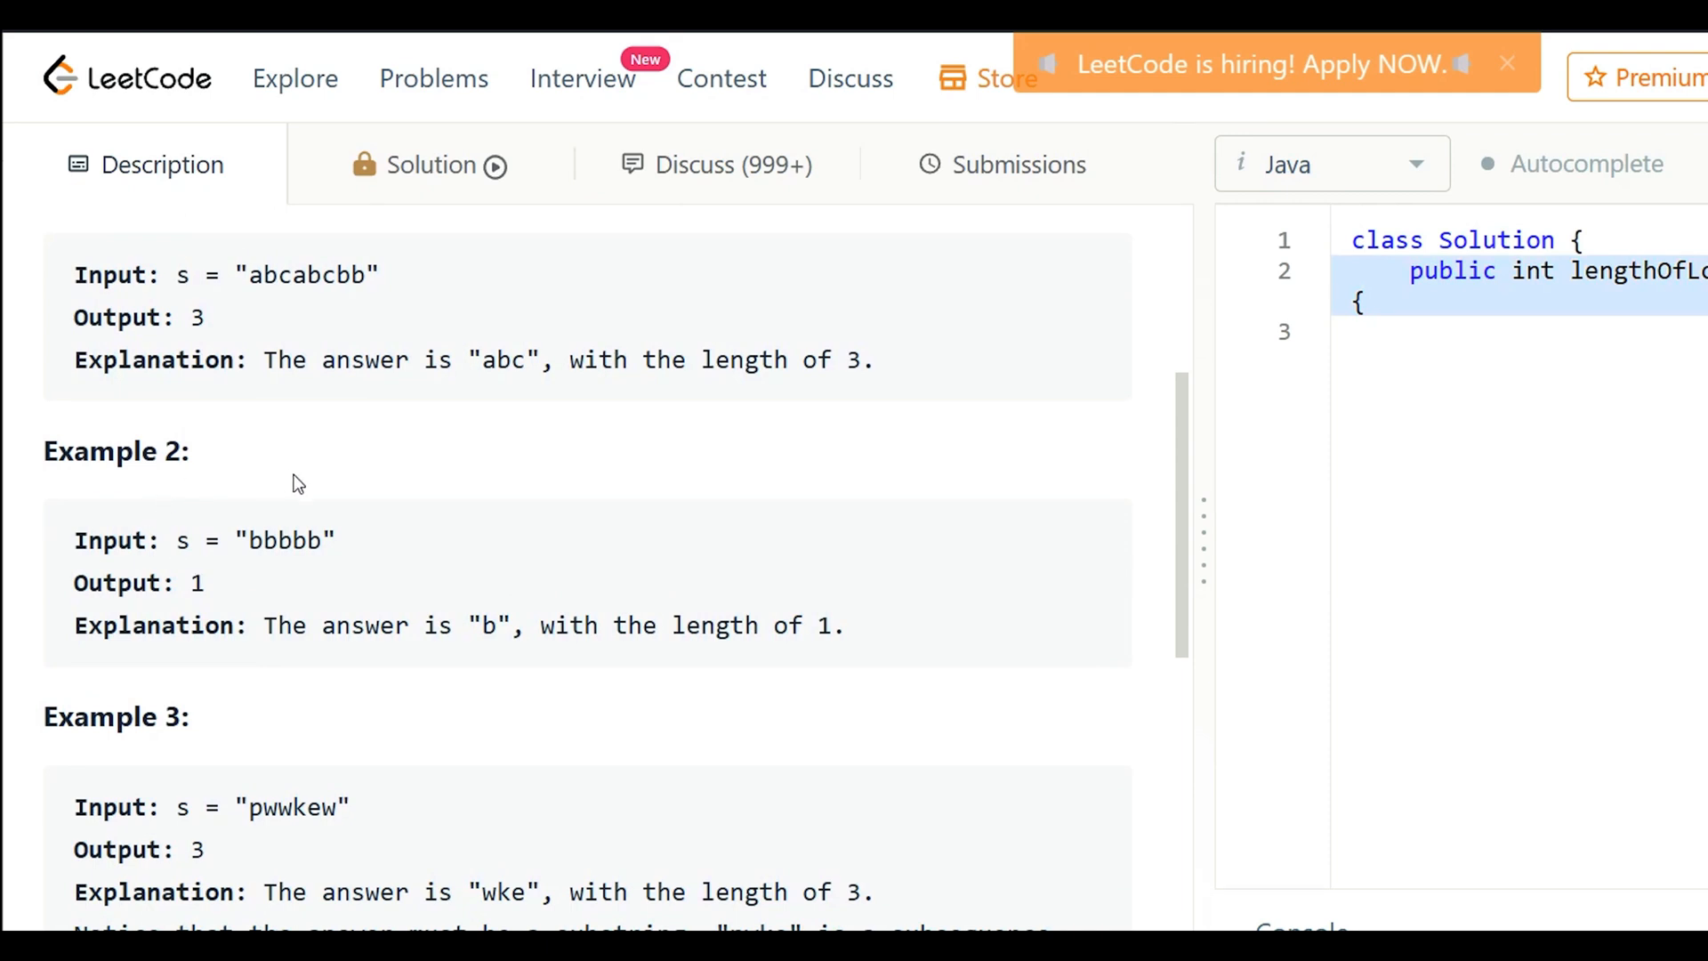
{"action": "mouse_move", "coordinate": [385, 610]}
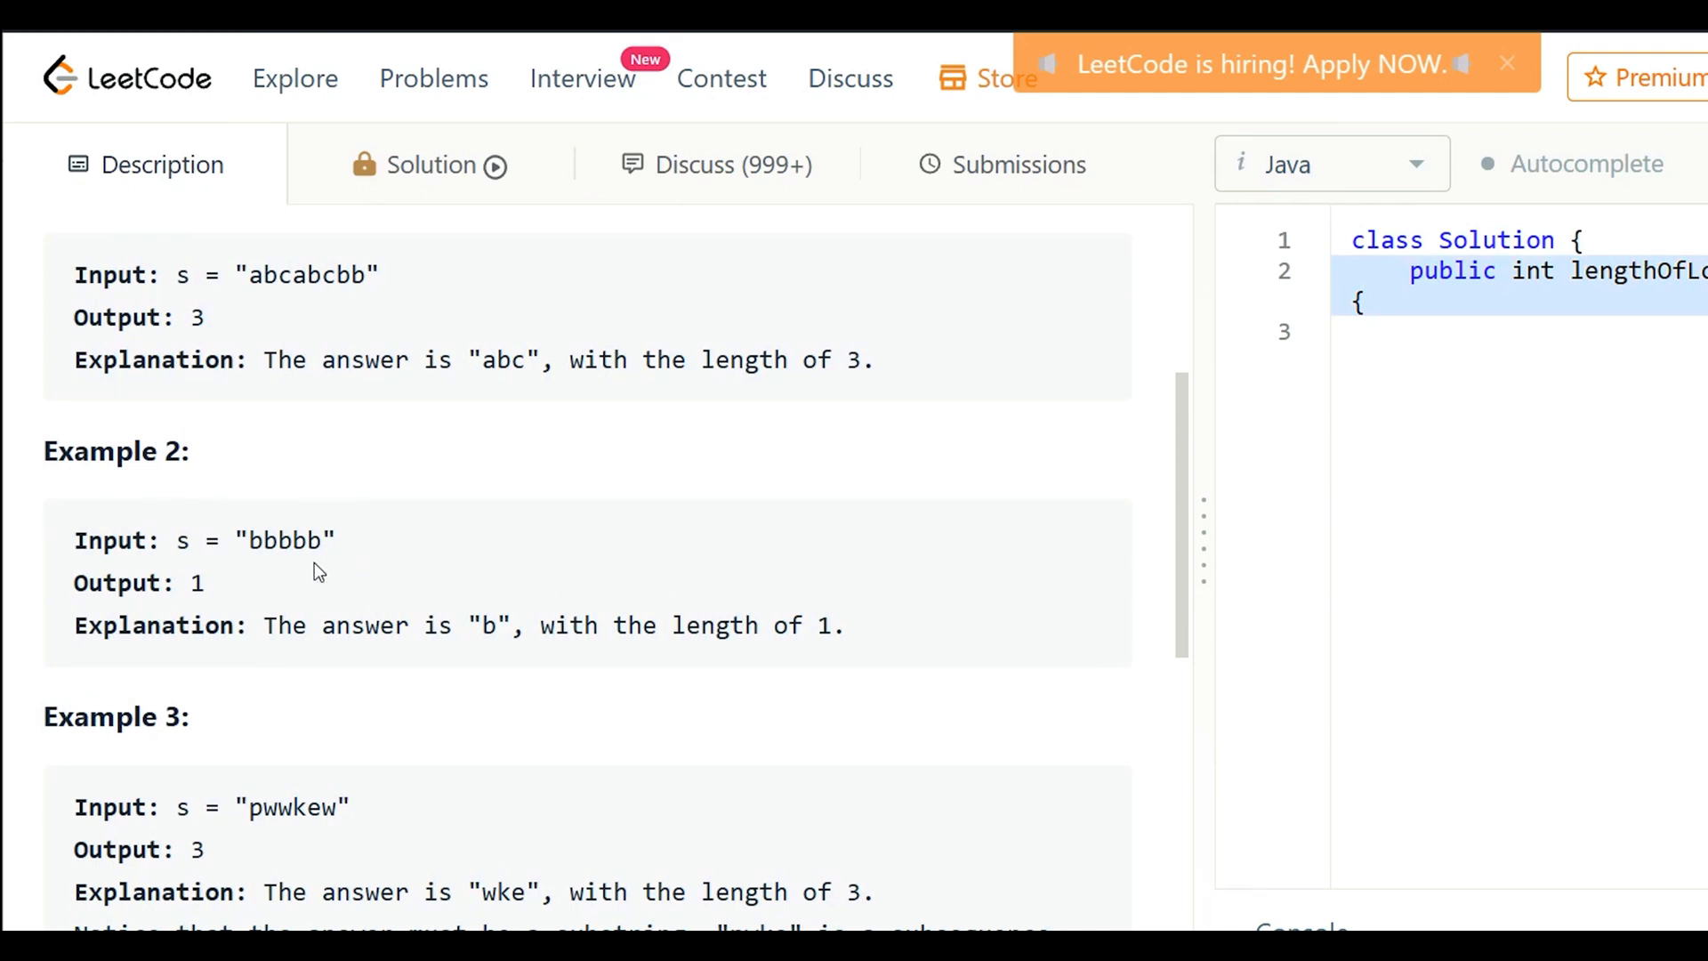
{"action": "scroll", "scroll_direction": "down", "scroll_amount": 3}
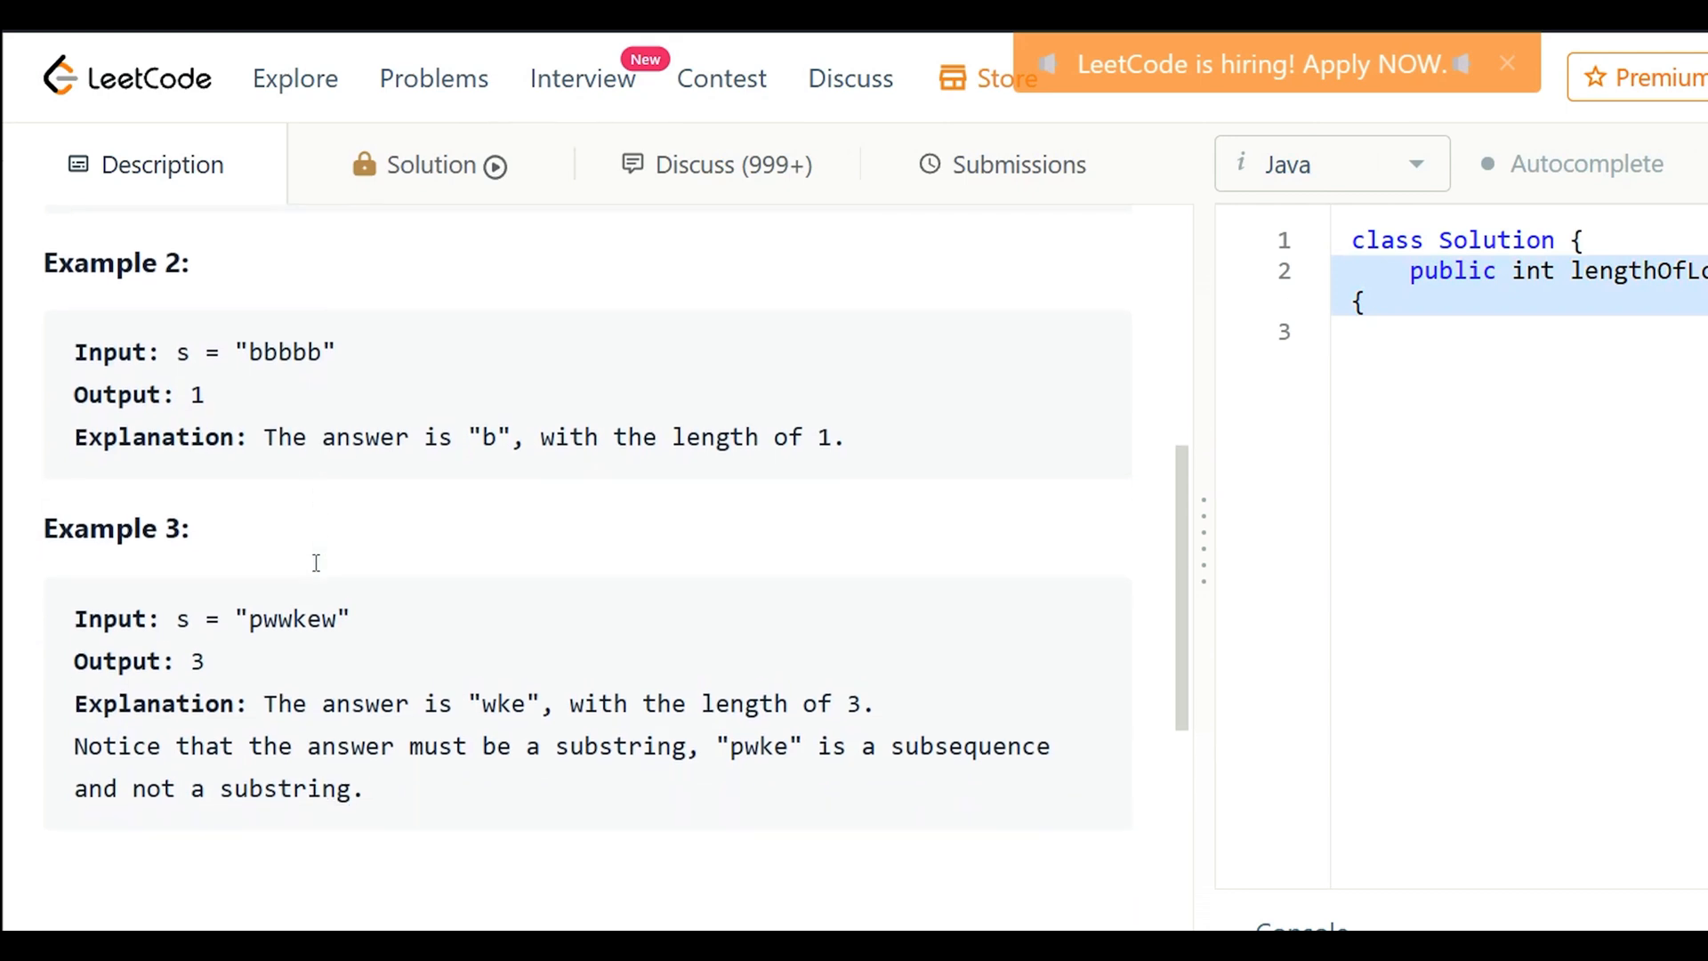
{"action": "scroll", "scroll_direction": "down", "scroll_amount": 3}
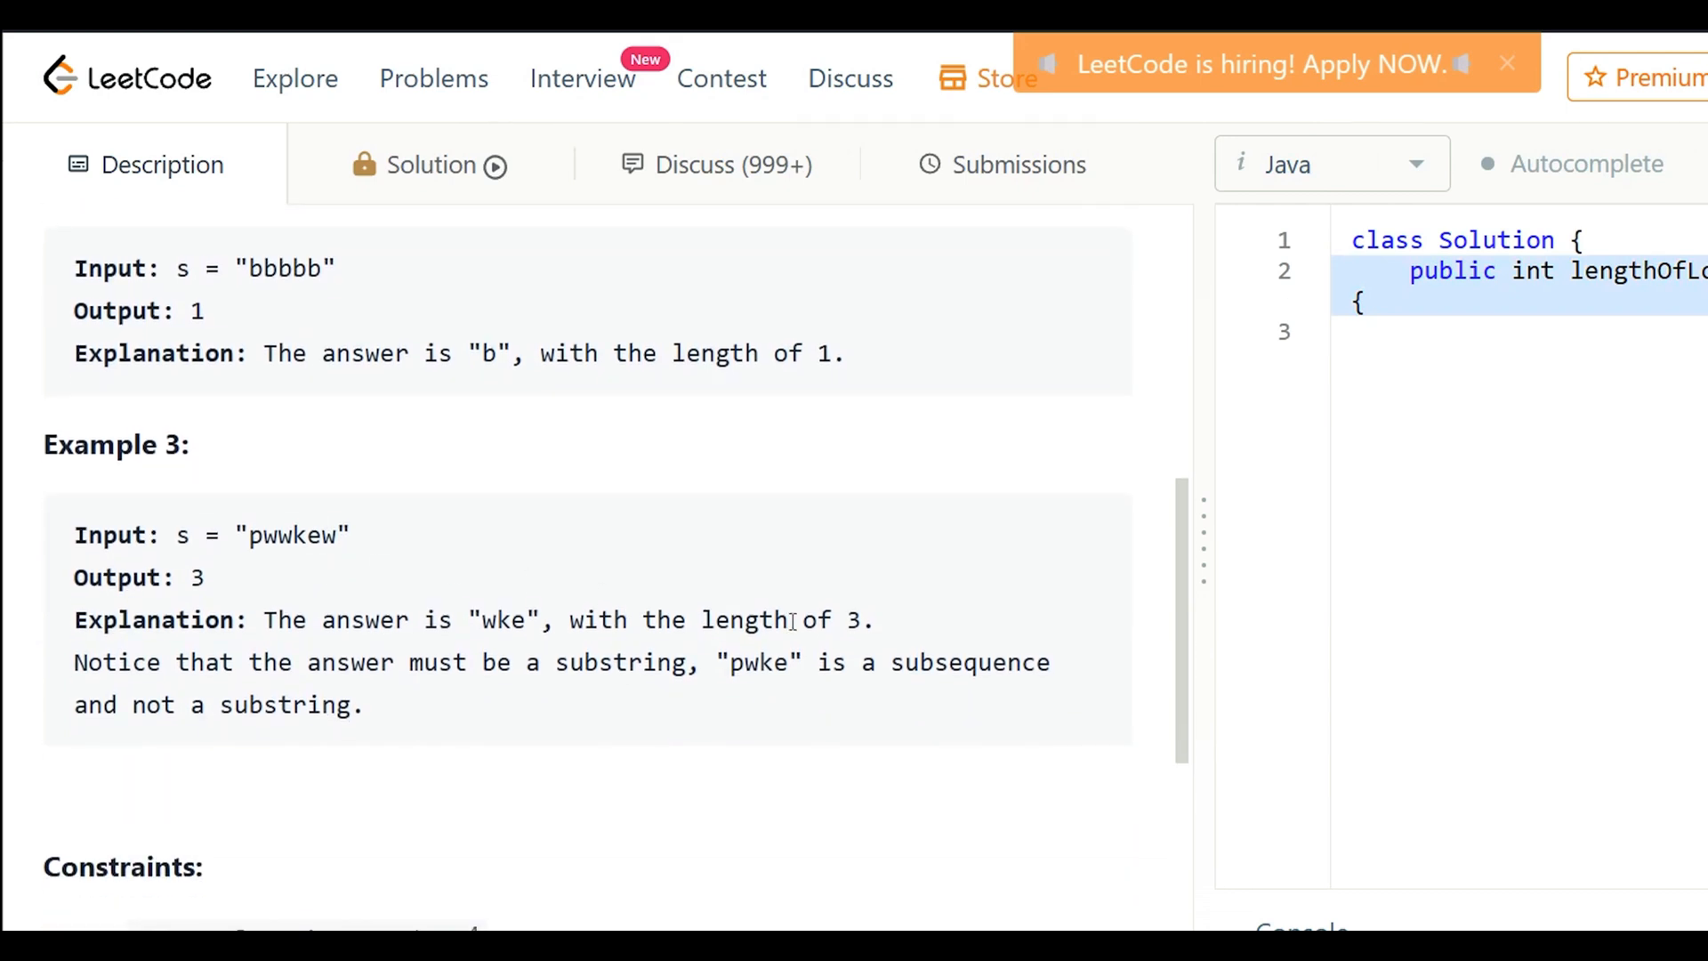
{"action": "mouse_move", "coordinate": [982, 532]}
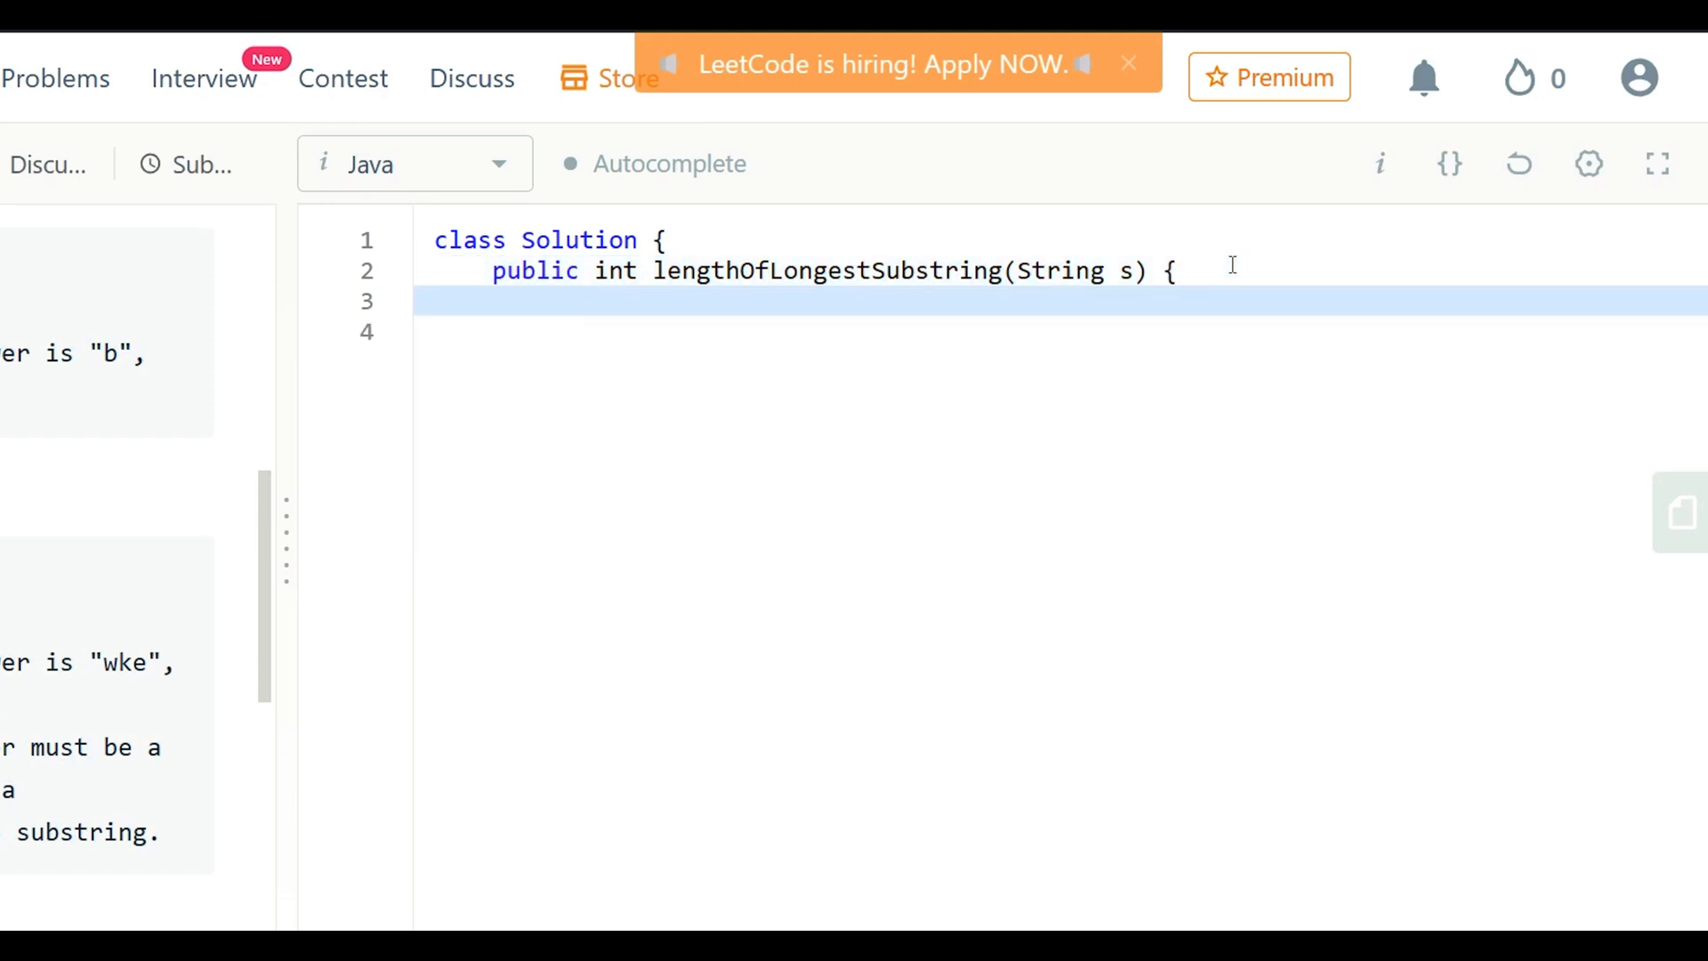
{"action": "type", "text": "if (s == null || s.equals(\"\")) {"}
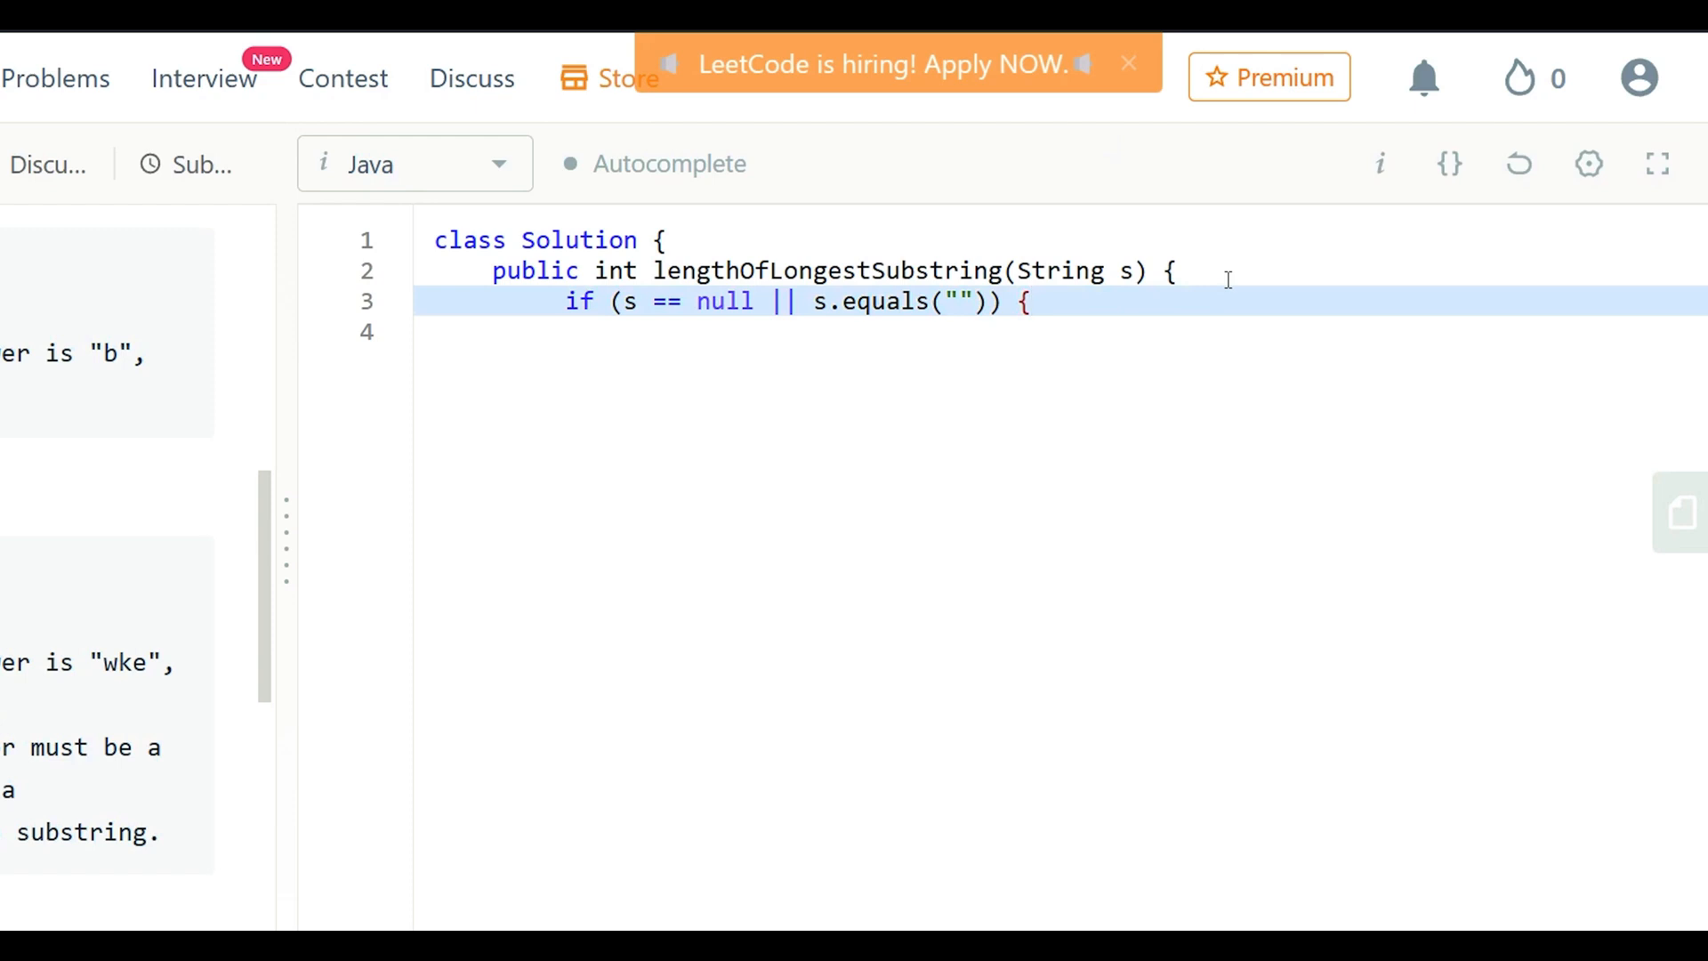
{"action": "type", "text": "return 0;"}
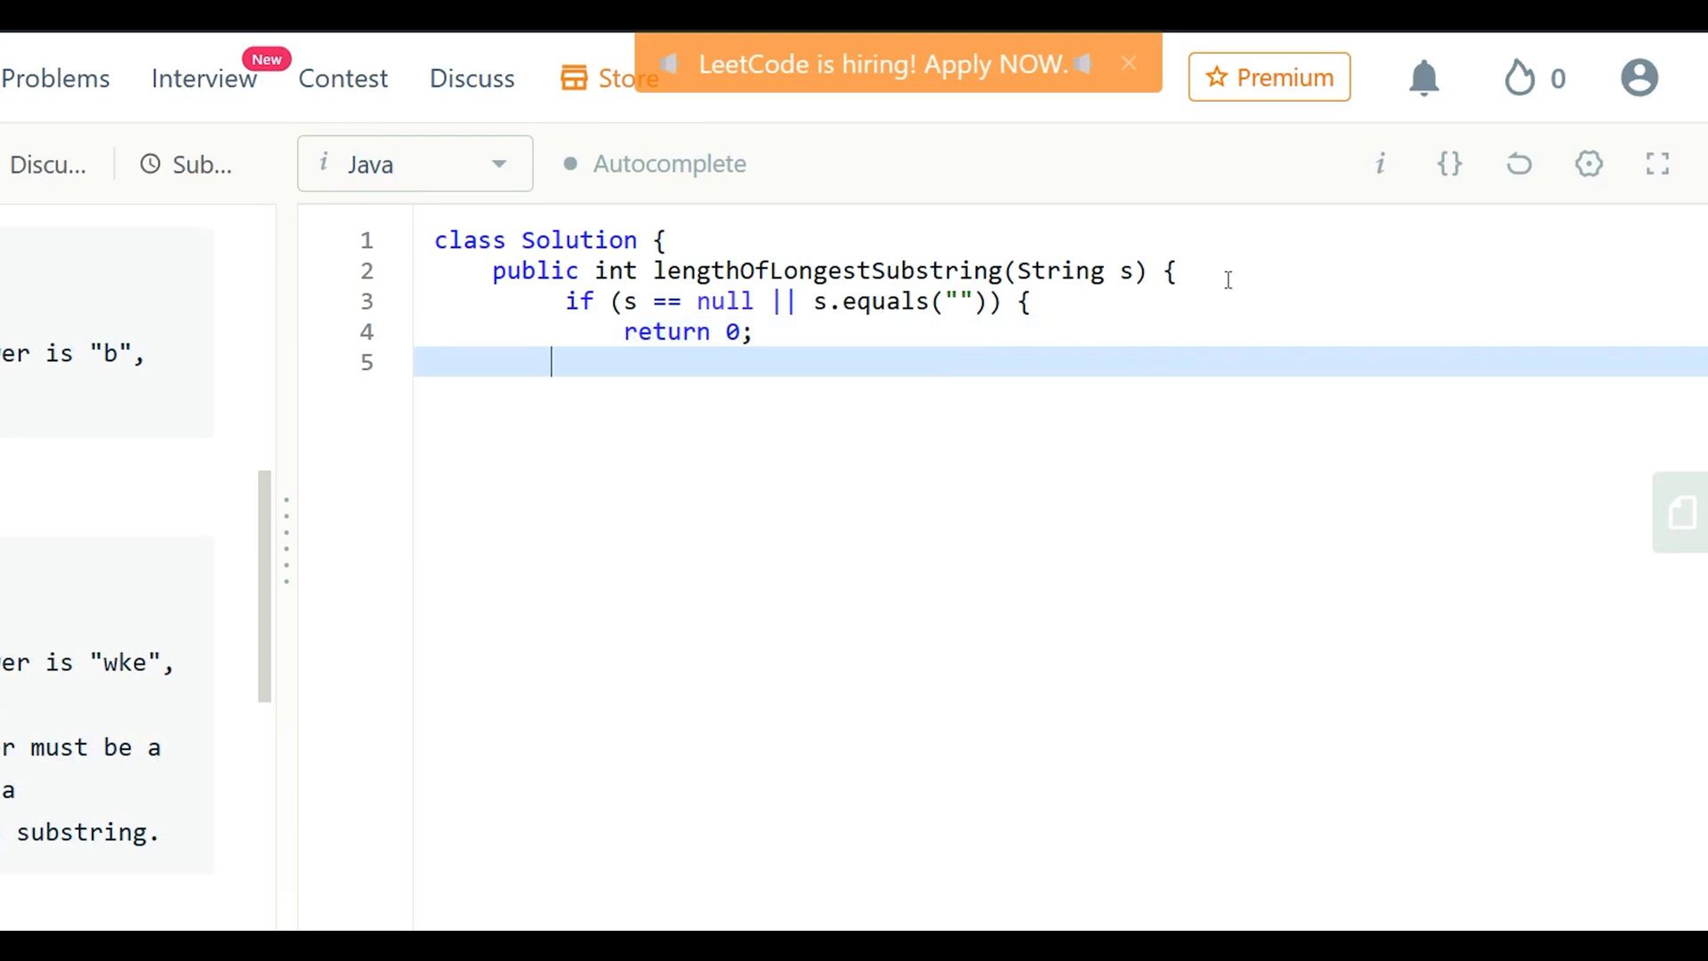
{"action": "type", "text": "}"}
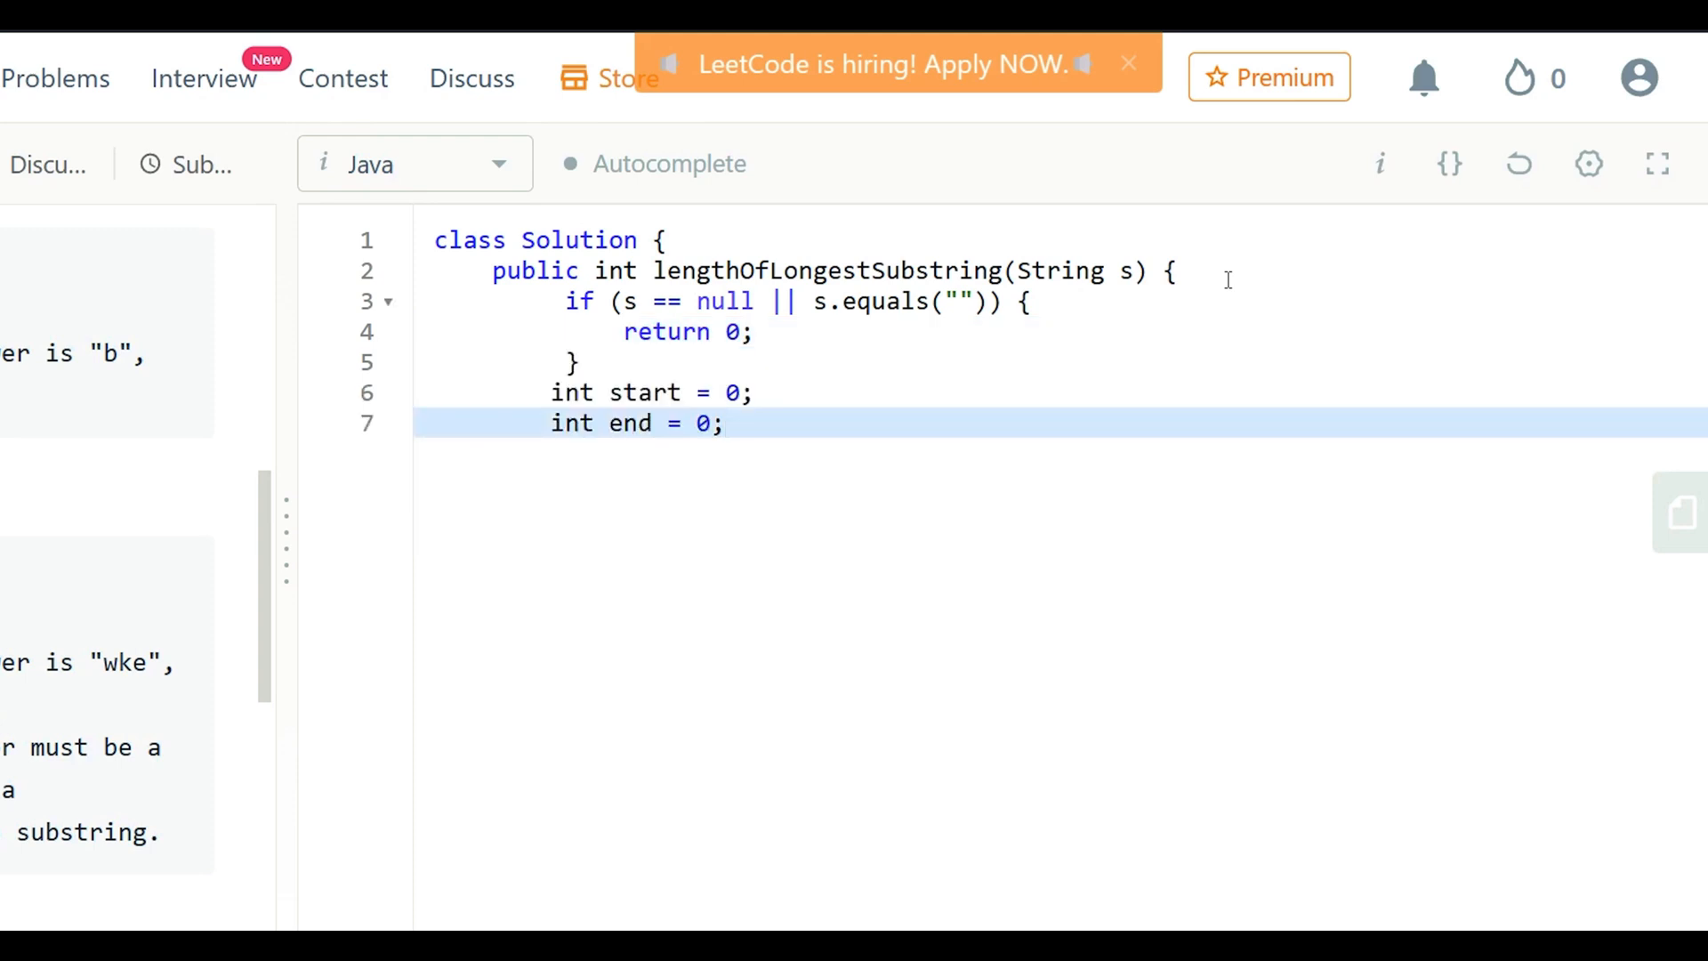
- Declare int mxLength = 0 and Set<Character> uniqueChar = new HashSet<>()
{"action": "type", "text": "int mxLength = 0;"}
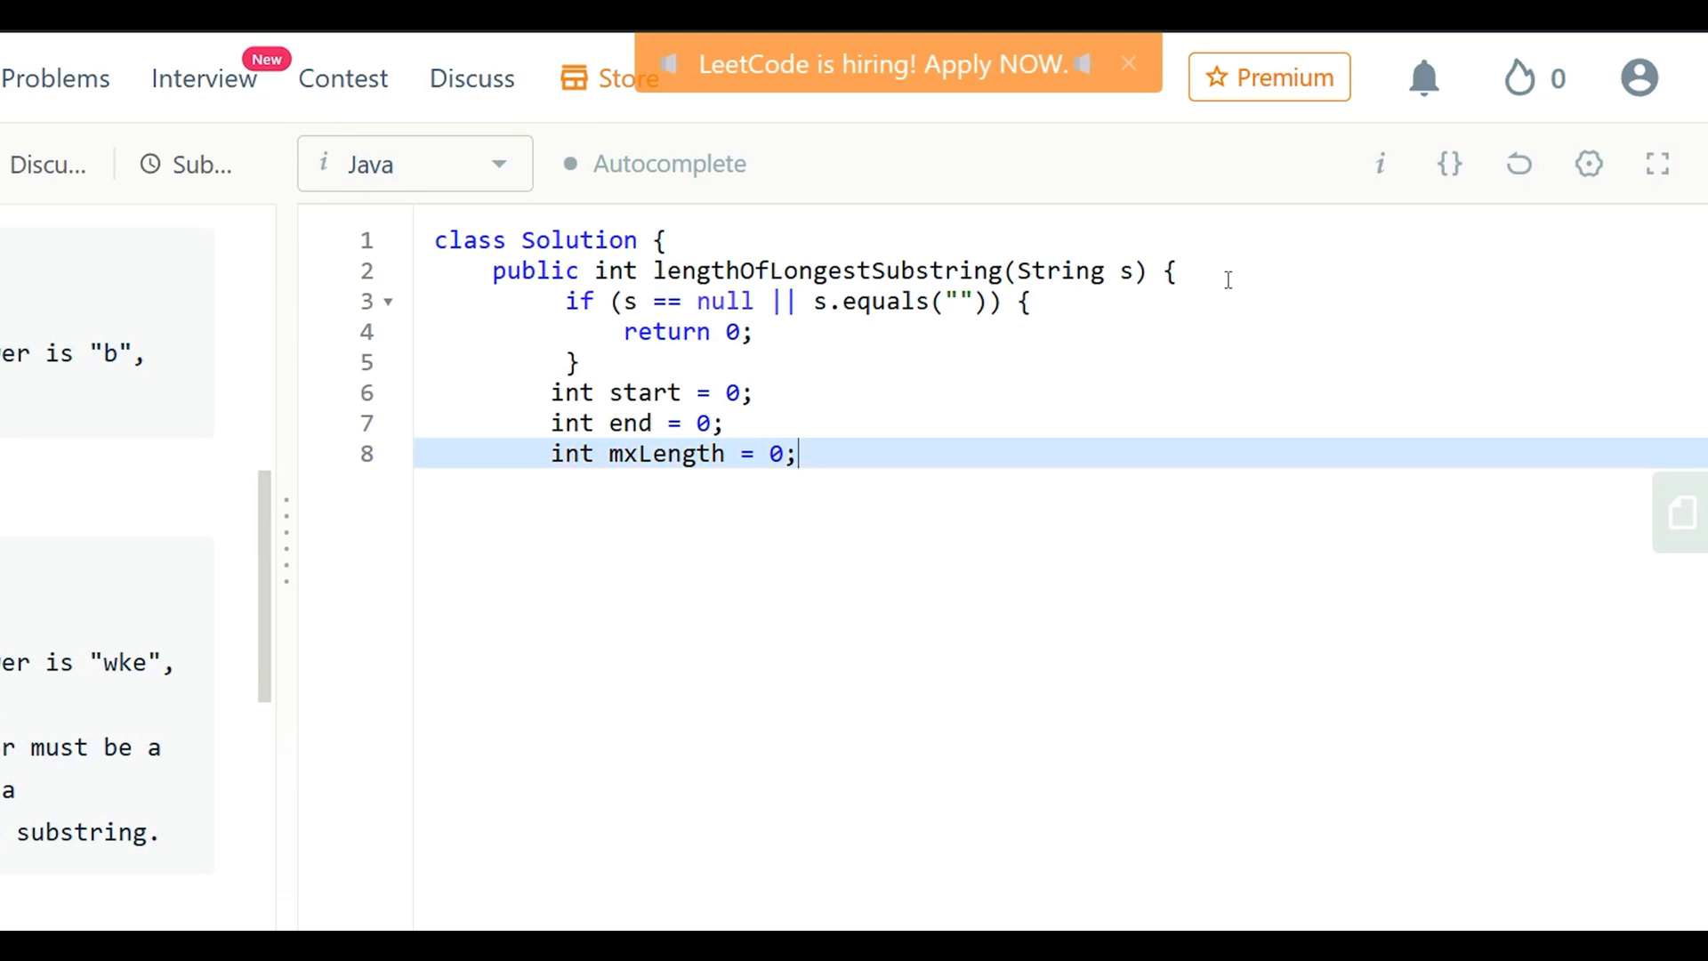
{"action": "key", "text": "Enter"}
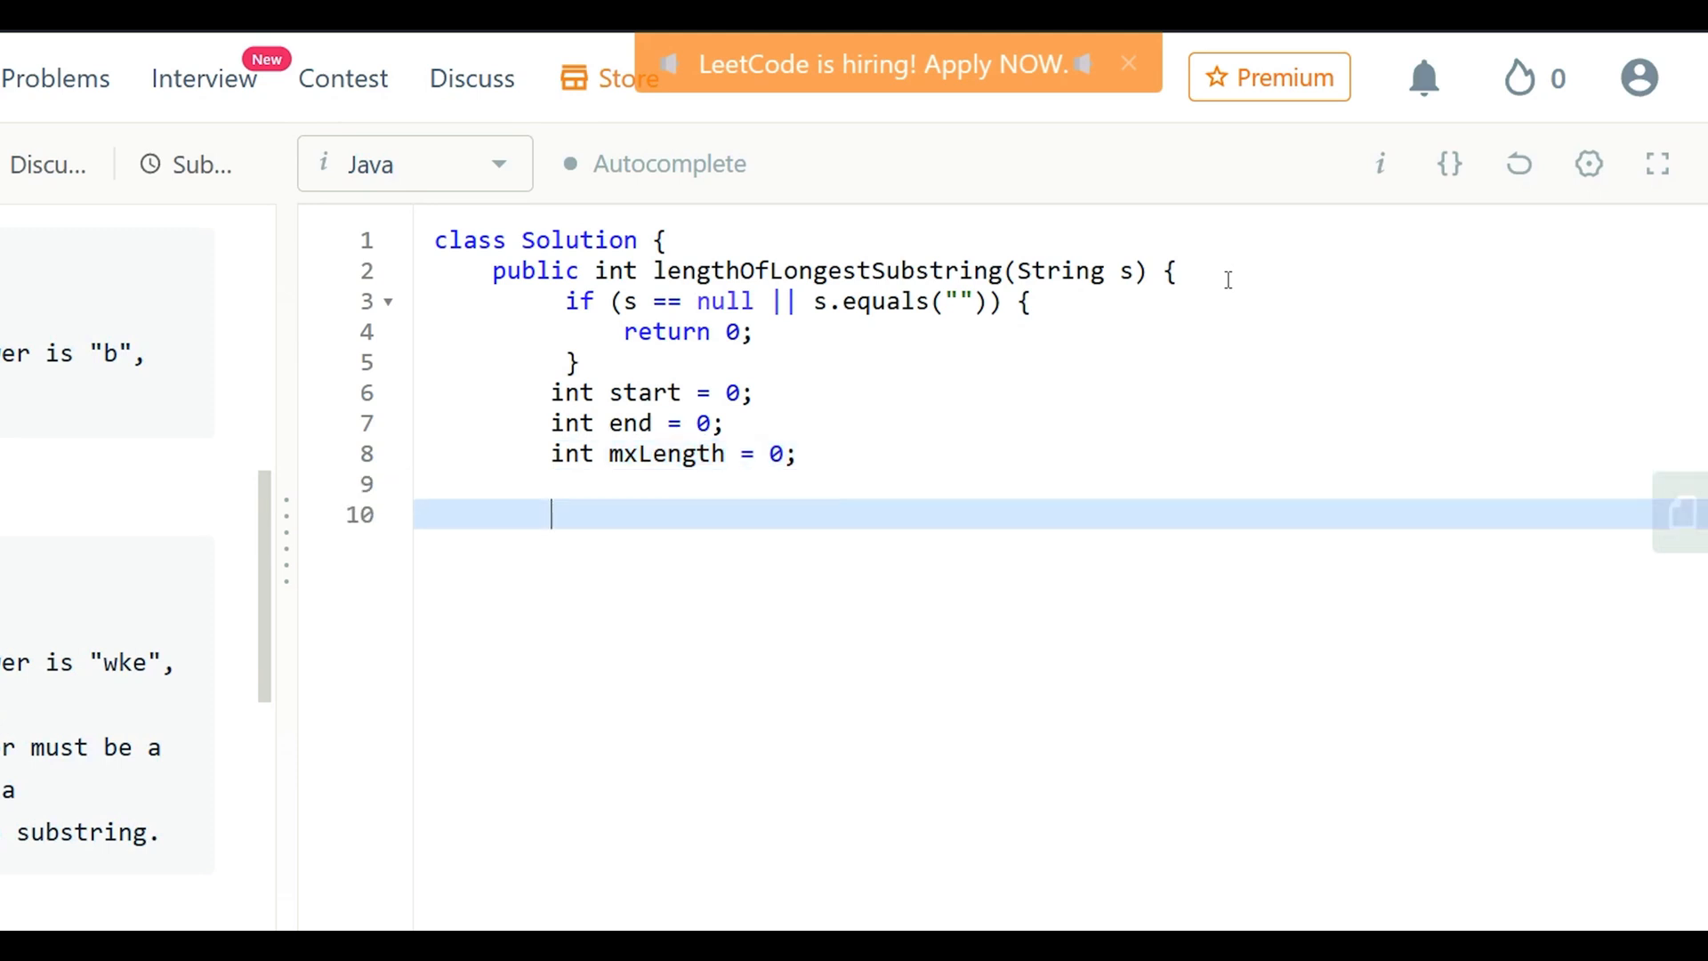
{"action": "type", "text": "Set<Character> uniqueChar = new HashSet<>();"}
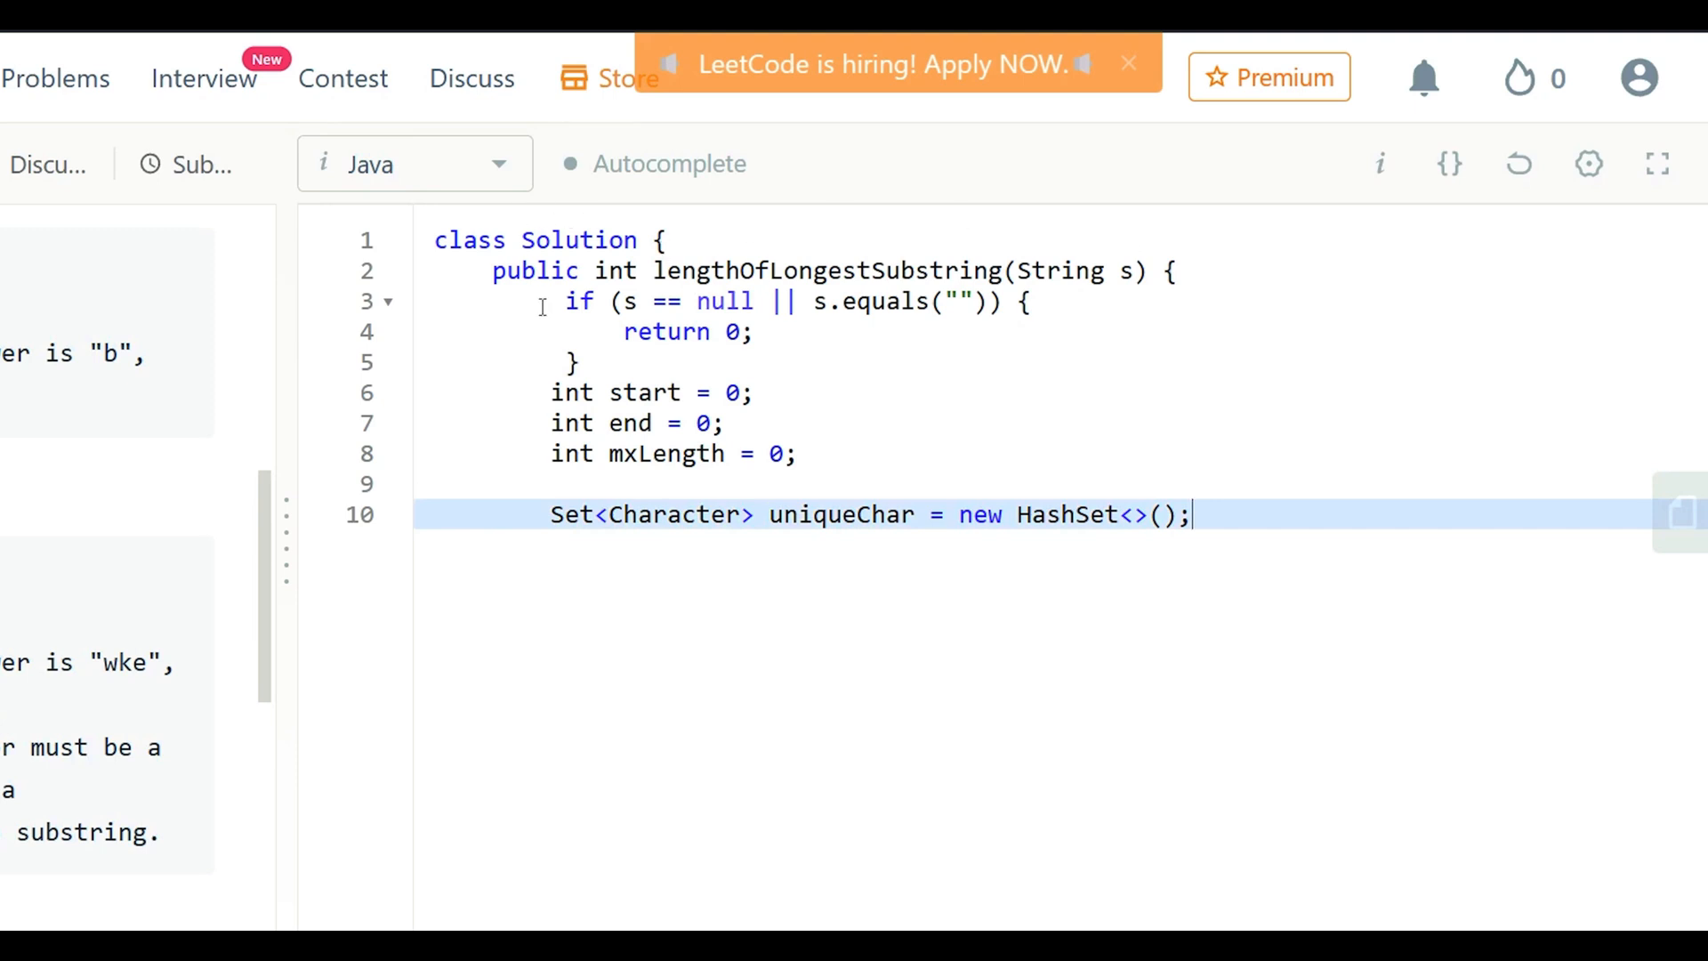
- Write the while loop that adds s.charAt(end), increments end and updates mxLength via Math.max
{"action": "key", "text": "Enter"}
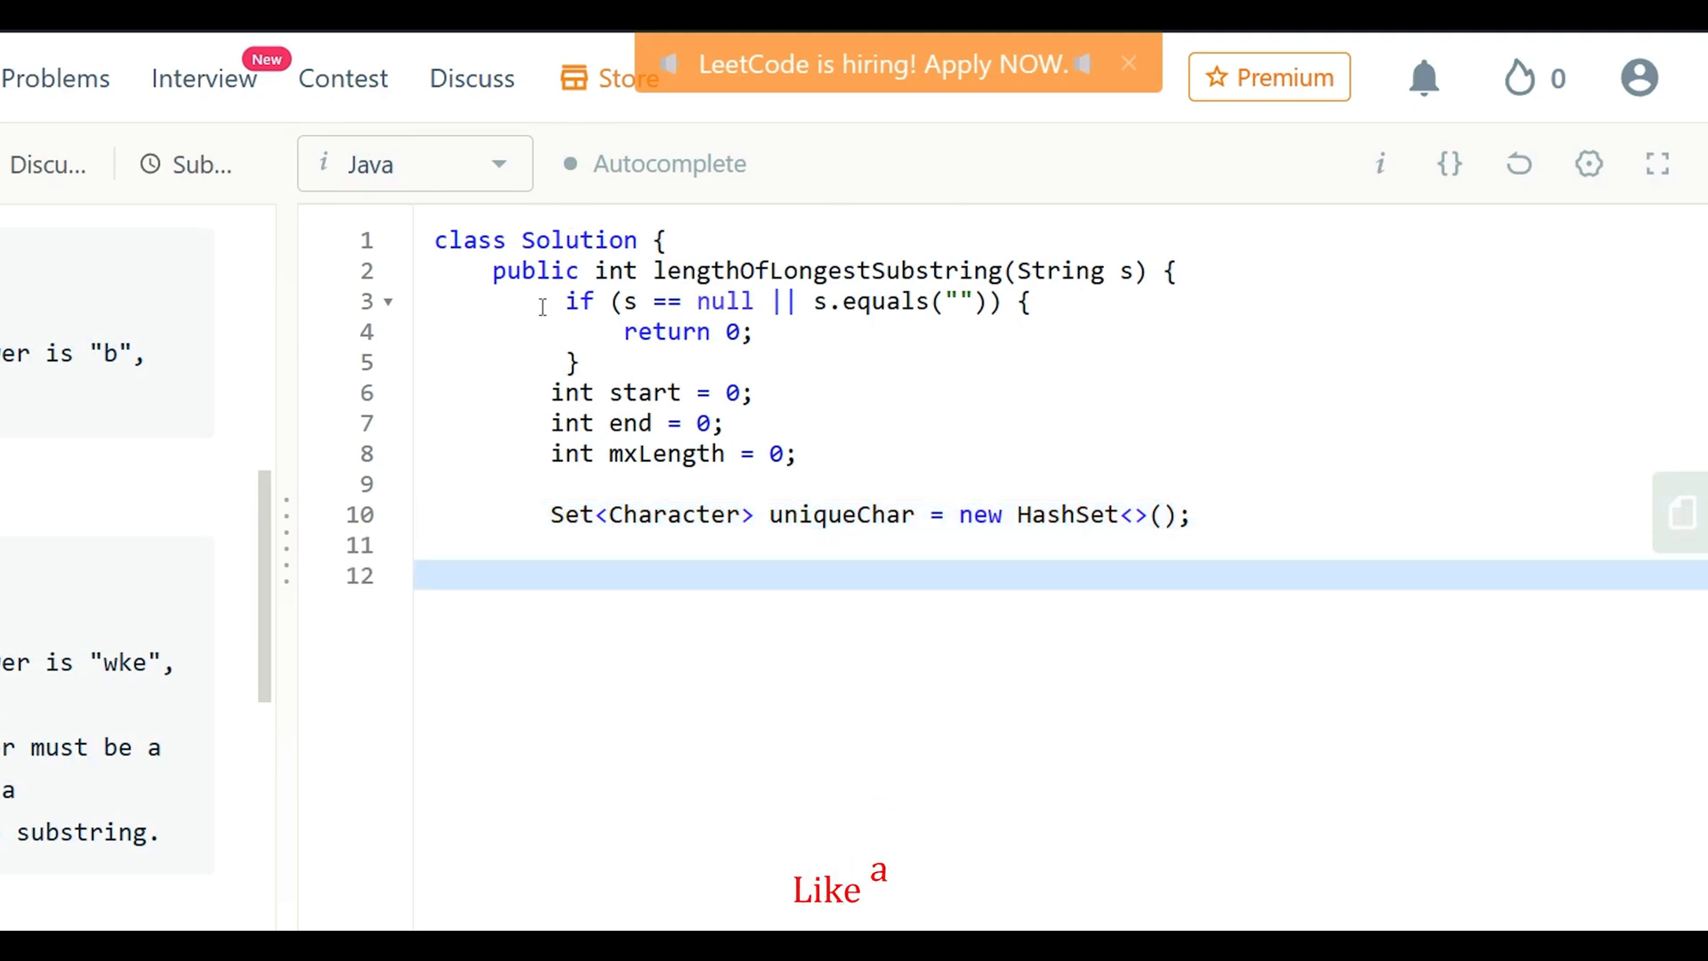
{"action": "type", "text": "while (end < s.length()) {"}
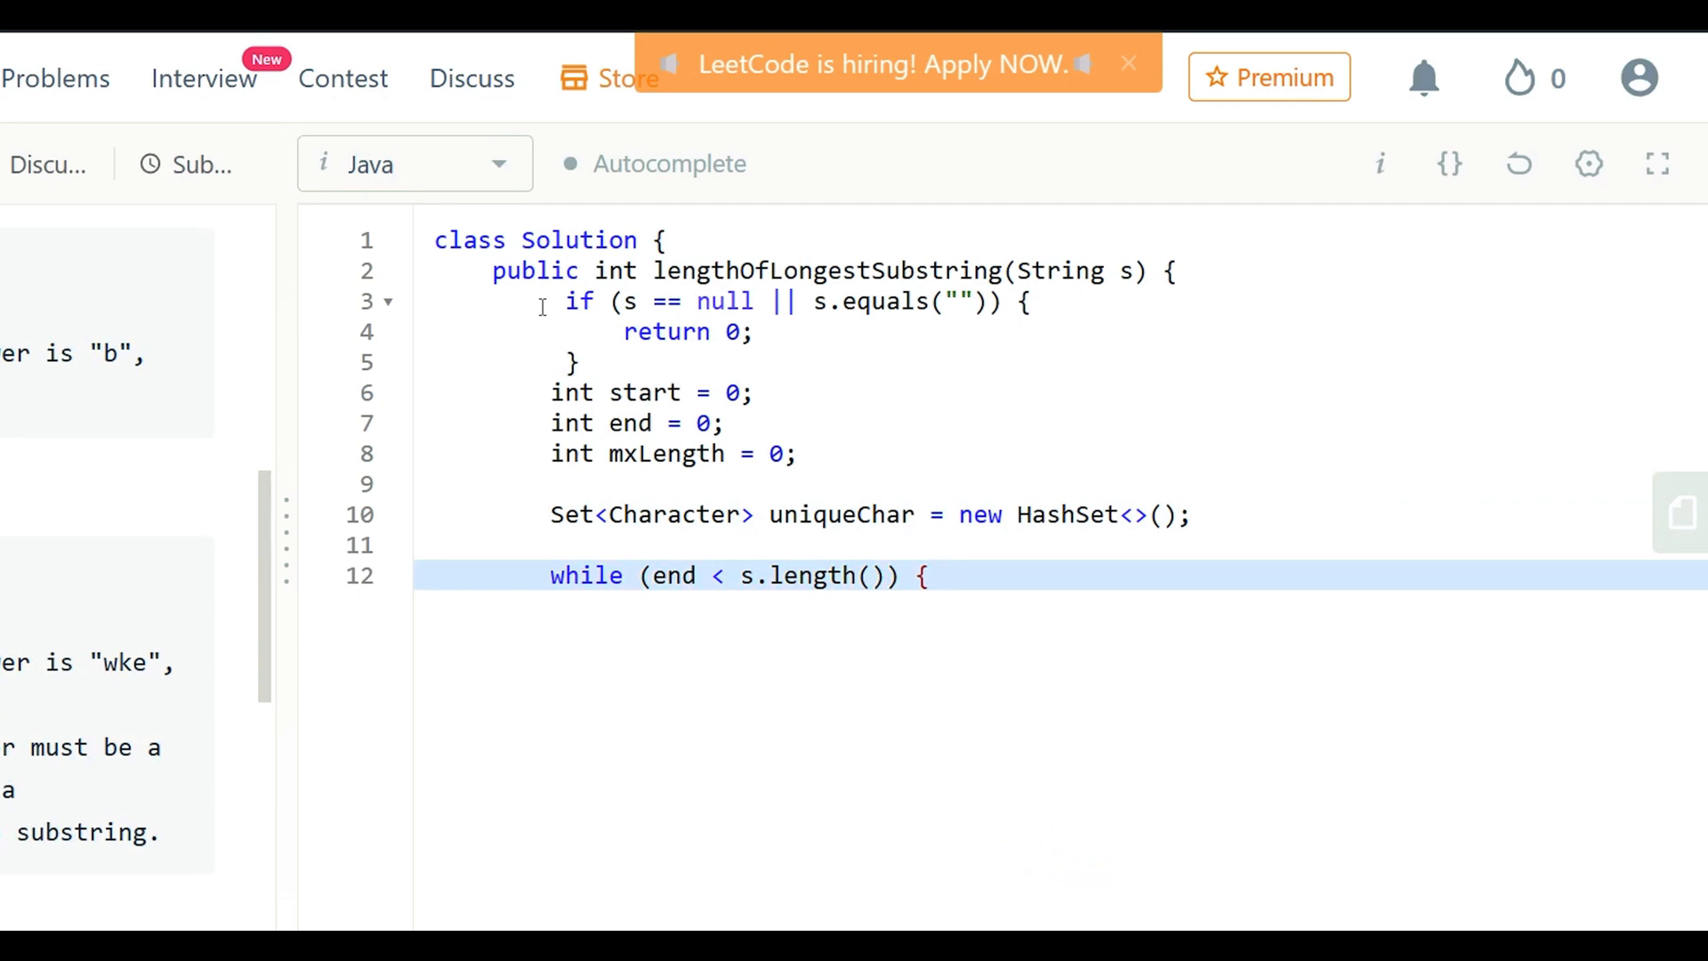
{"action": "type", "text": "if (uniqueChar.add(s.charAt(end))) {"}
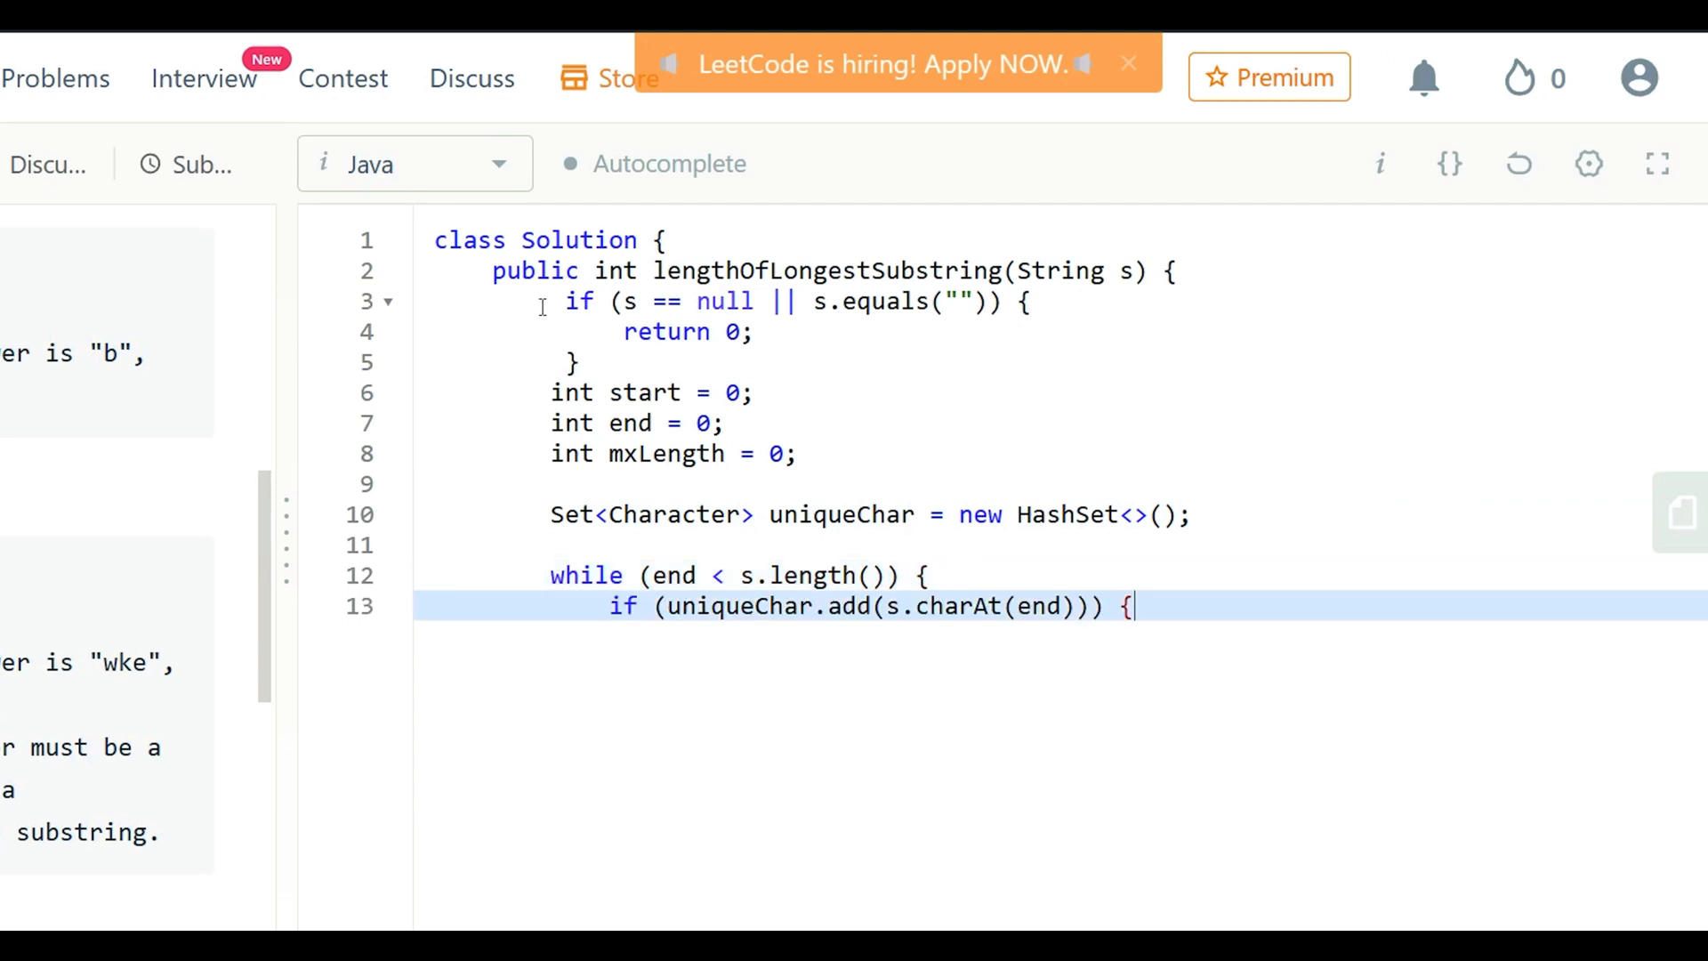
{"action": "mouse_move", "coordinate": [542, 565]}
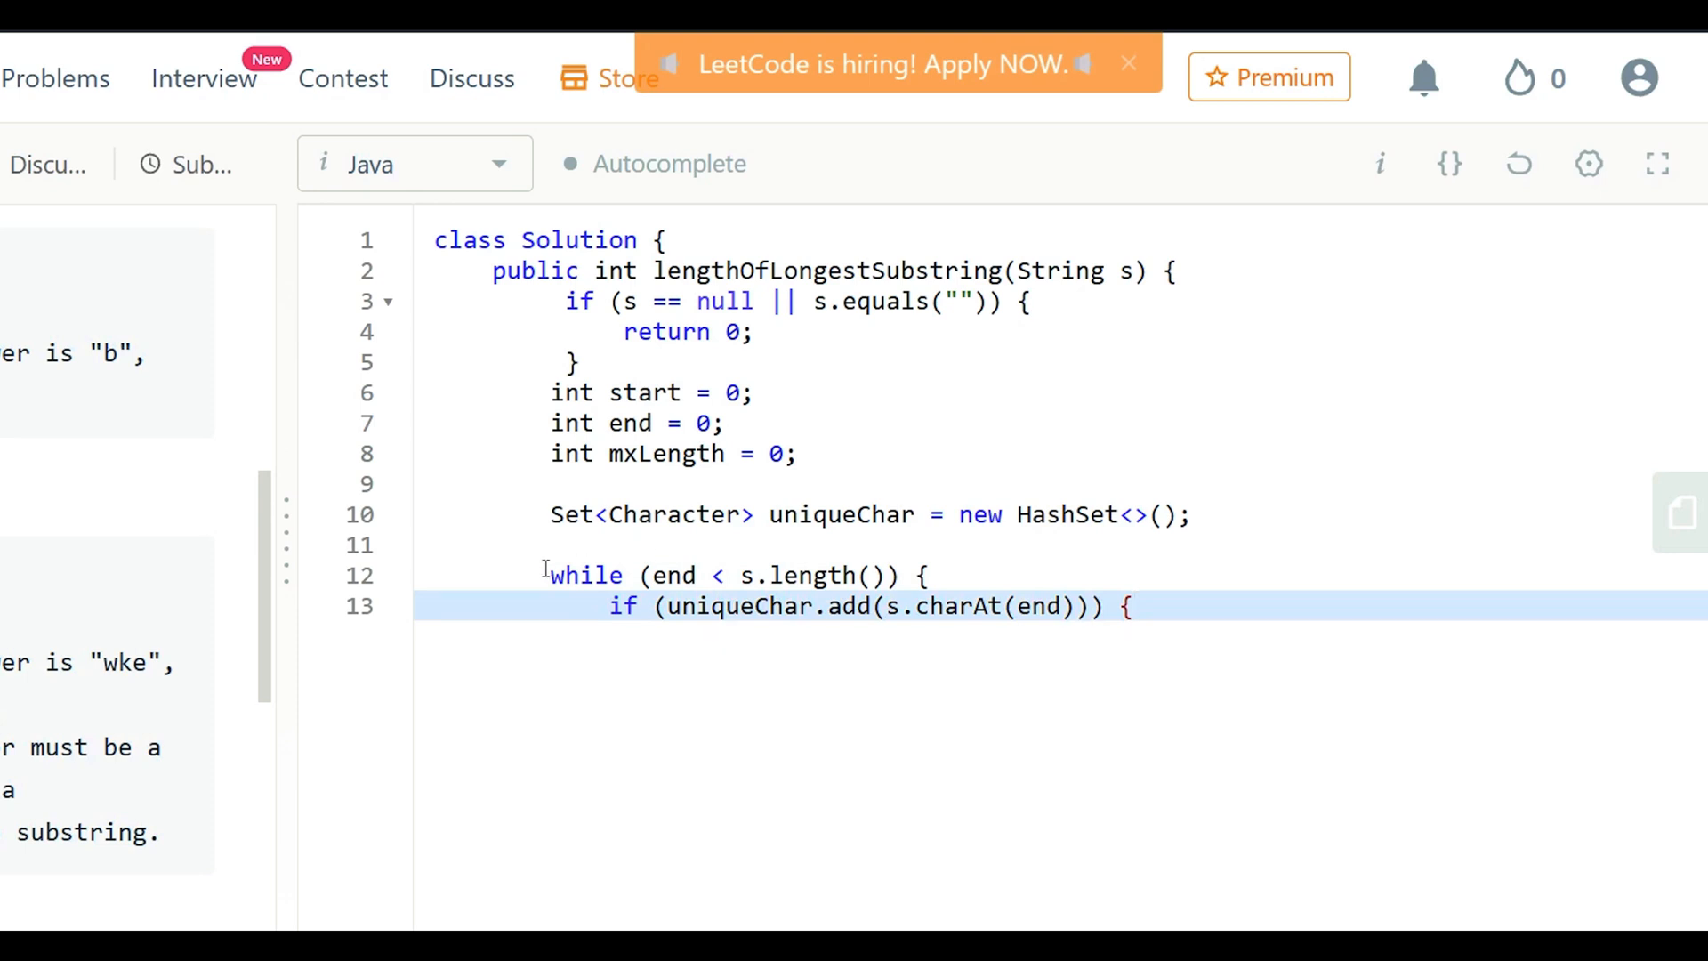
{"action": "type", "text": "end++;"}
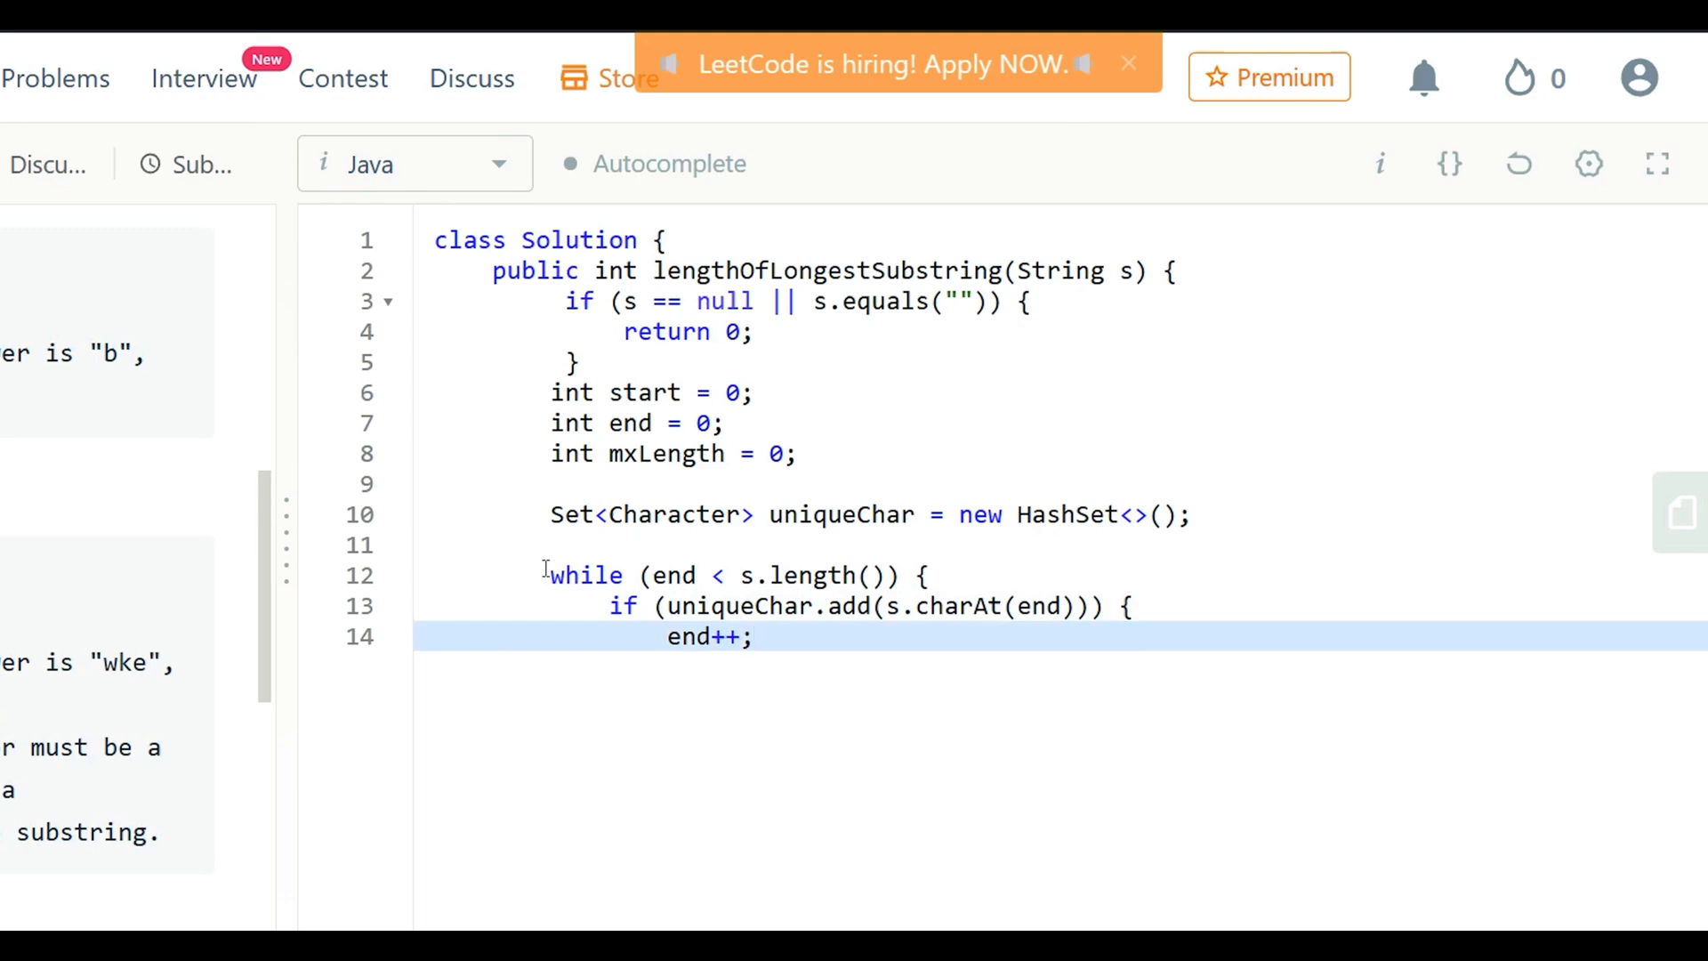
{"action": "type", "text": "mxLength = Math.max(mxLength, uniqueChar.size());"}
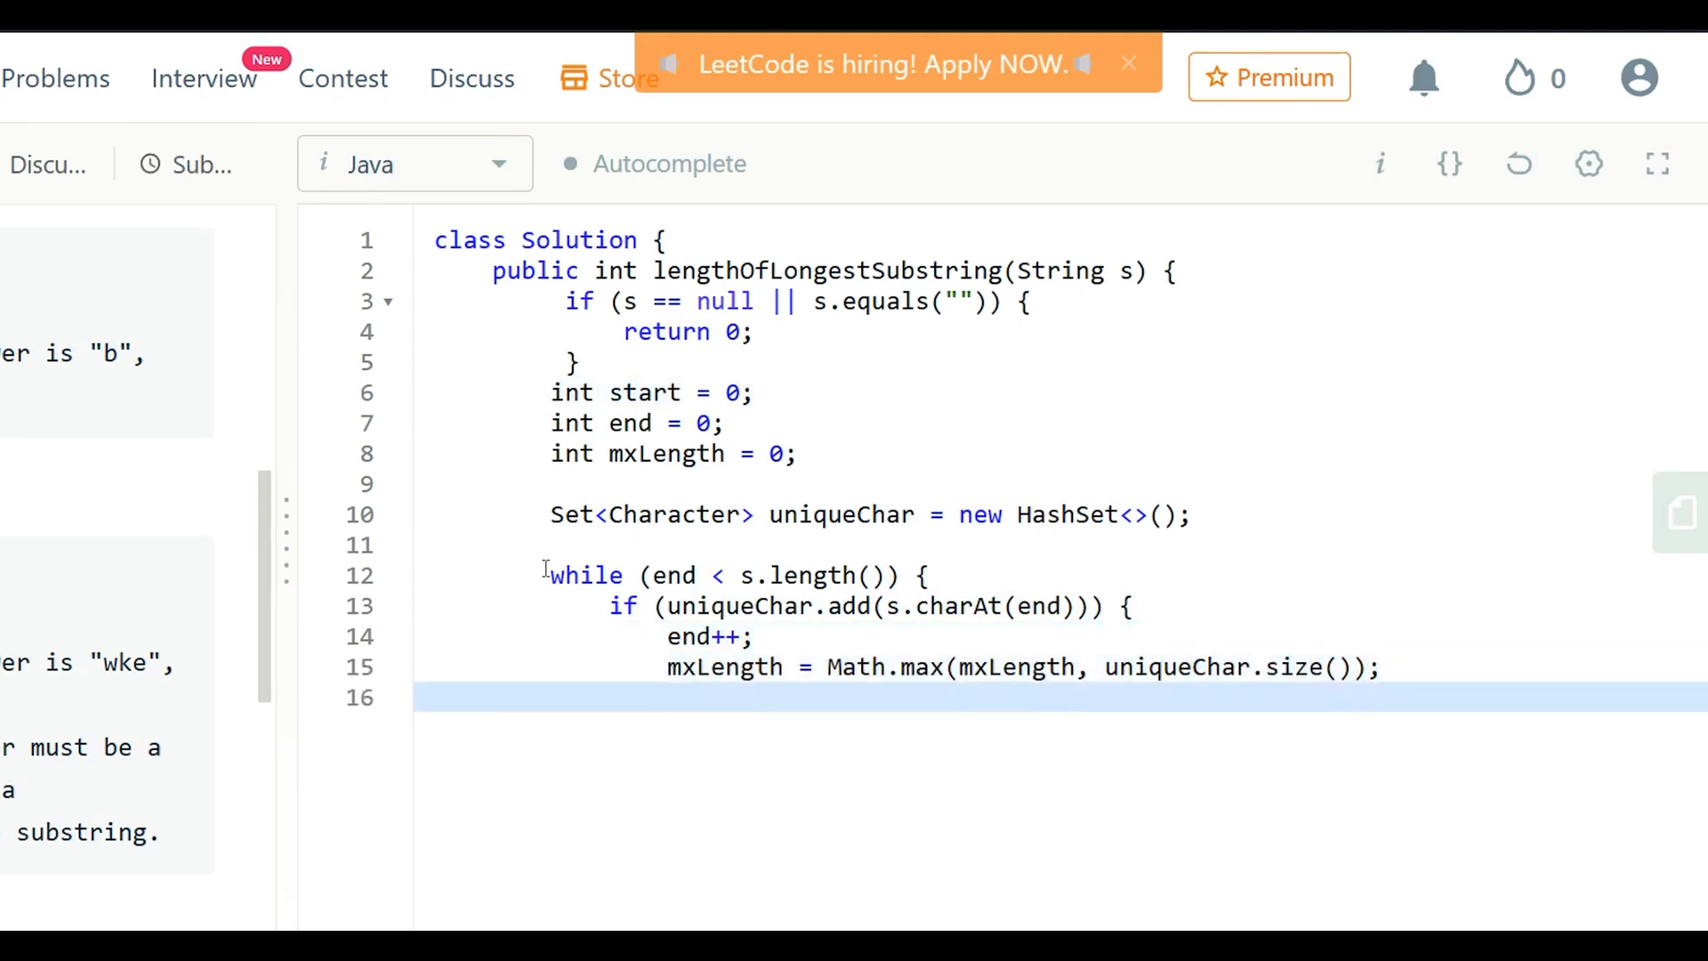
- Add the else branch removing s.charAt(start) from uniqueChar and incrementing start
{"action": "type", "text": "} else {"}
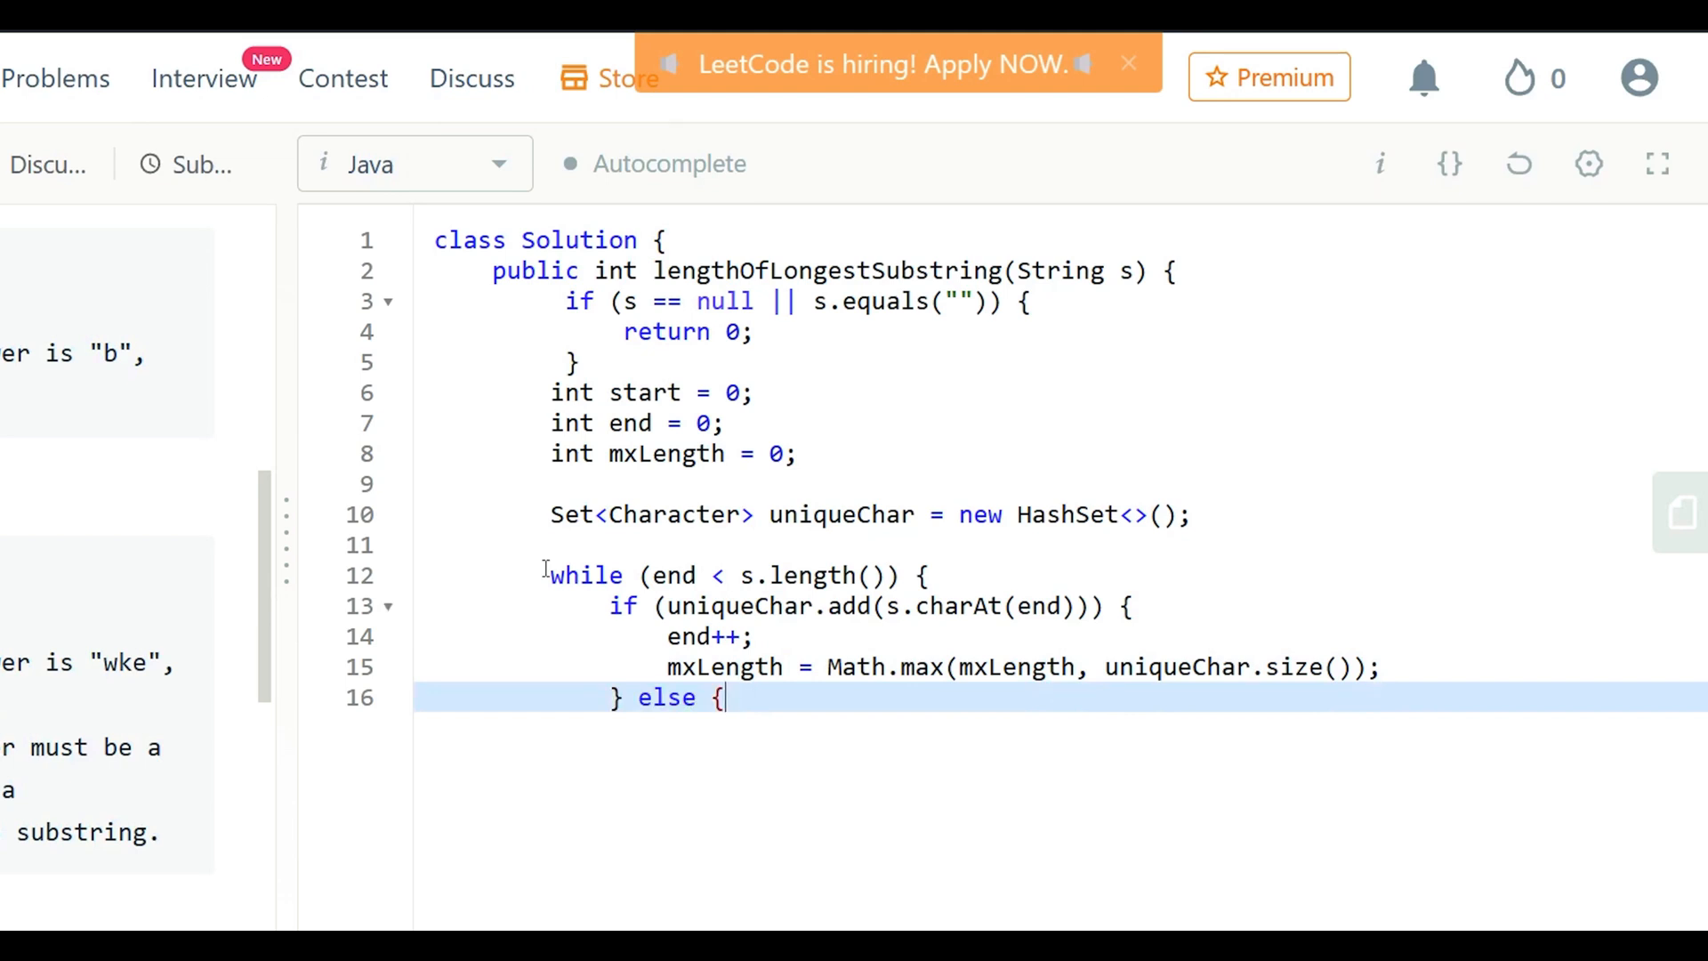
{"action": "type", "text": "uniqueChar.remove(s.charAt(start));"}
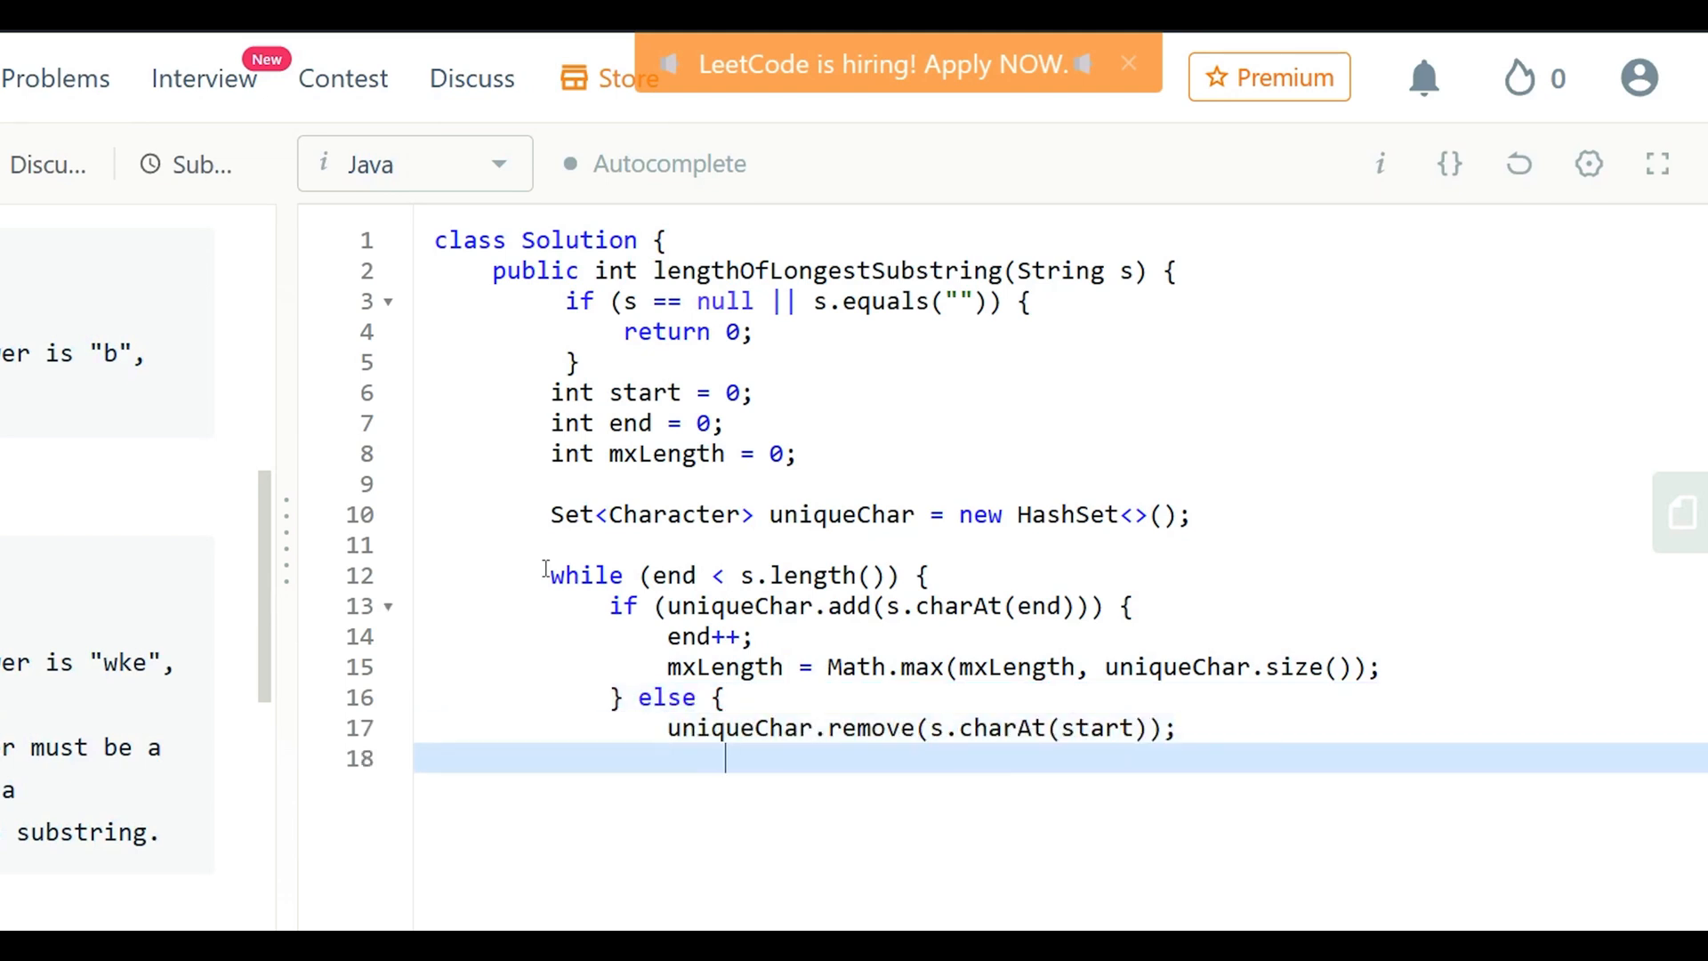
{"action": "type", "text": "start++;"}
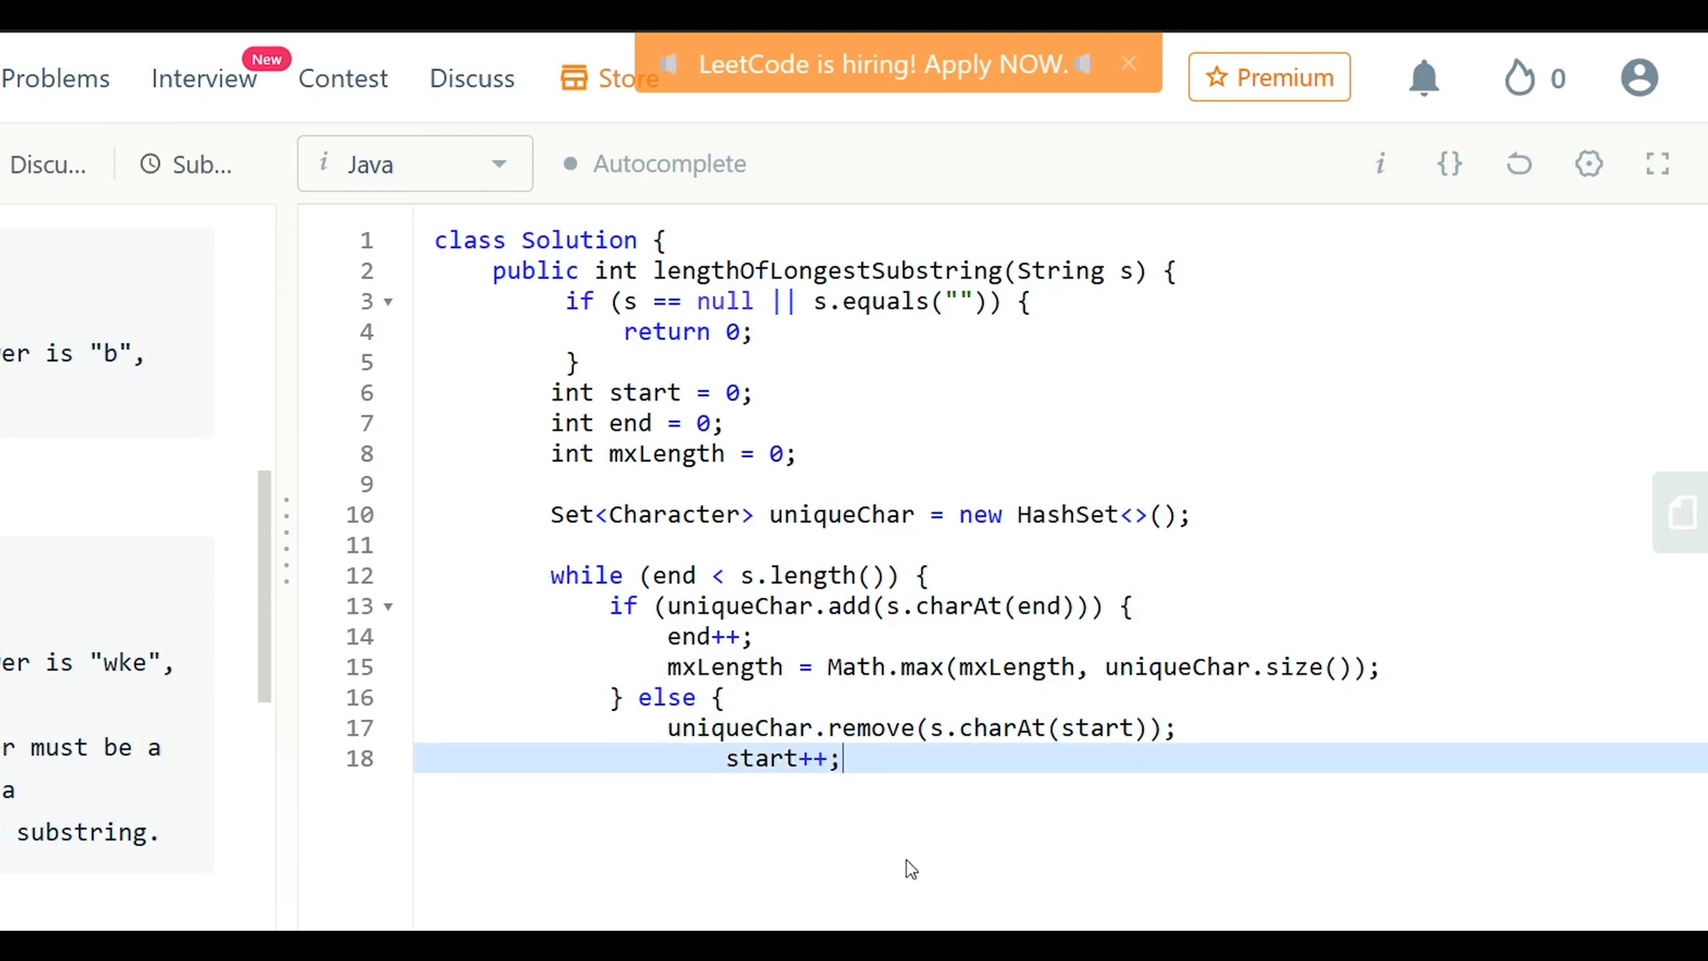
{"action": "mouse_move", "coordinate": [1372, 853]}
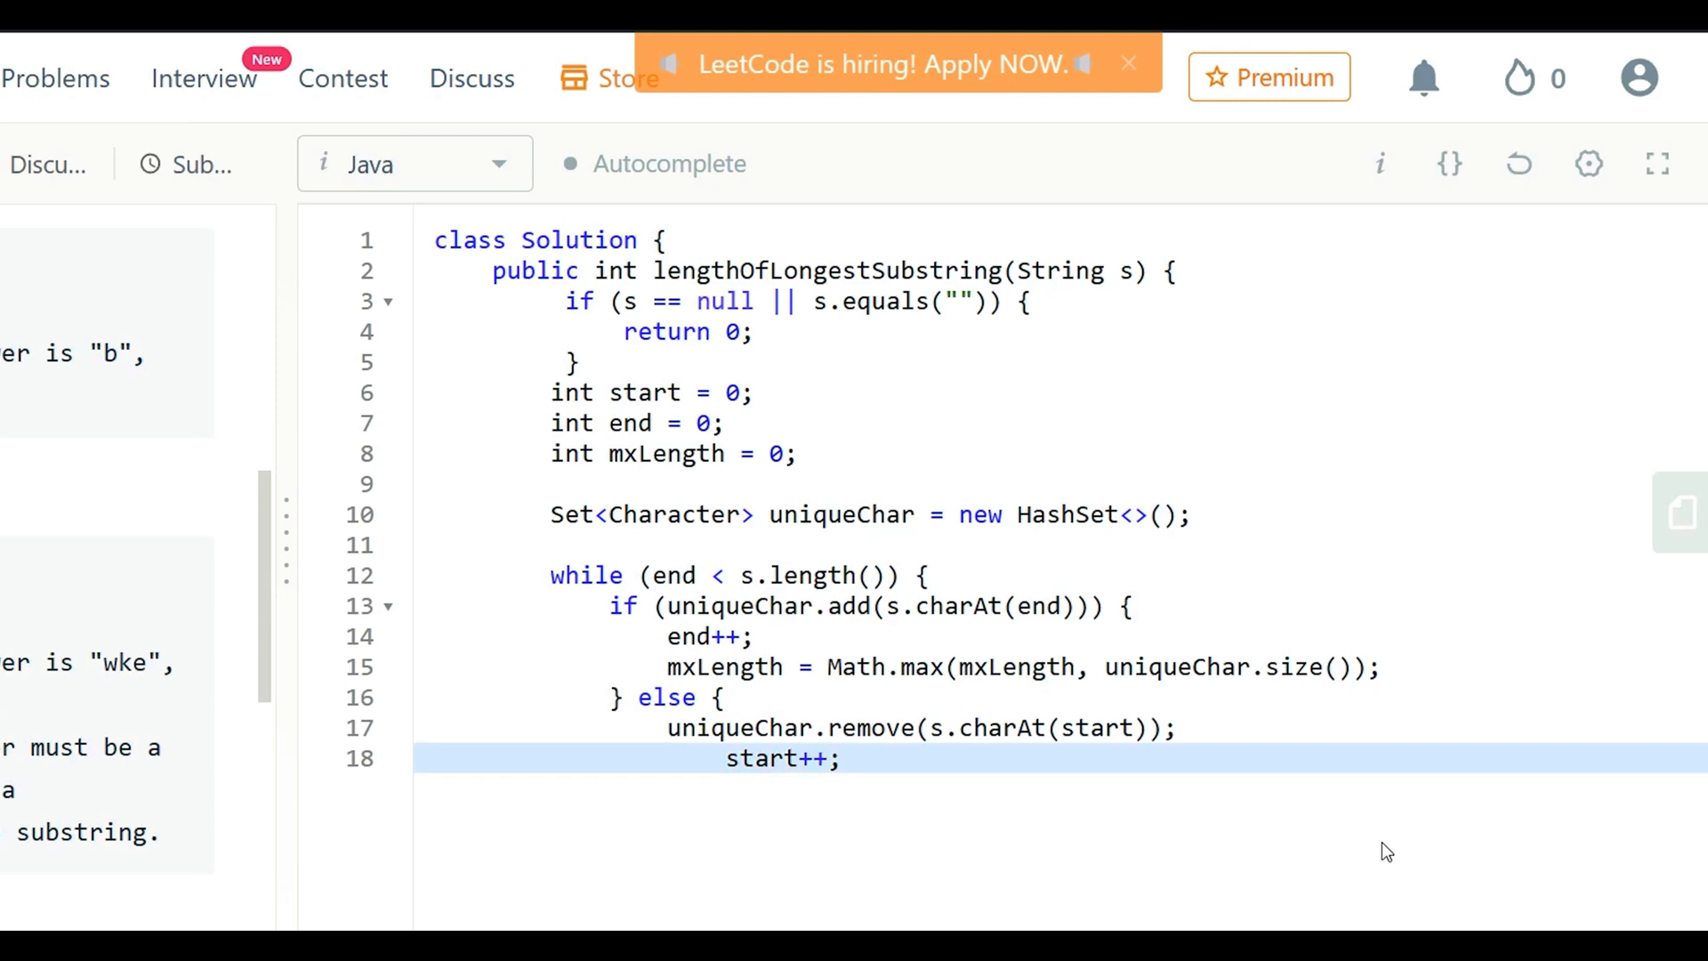
{"action": "key", "text": "Enter"}
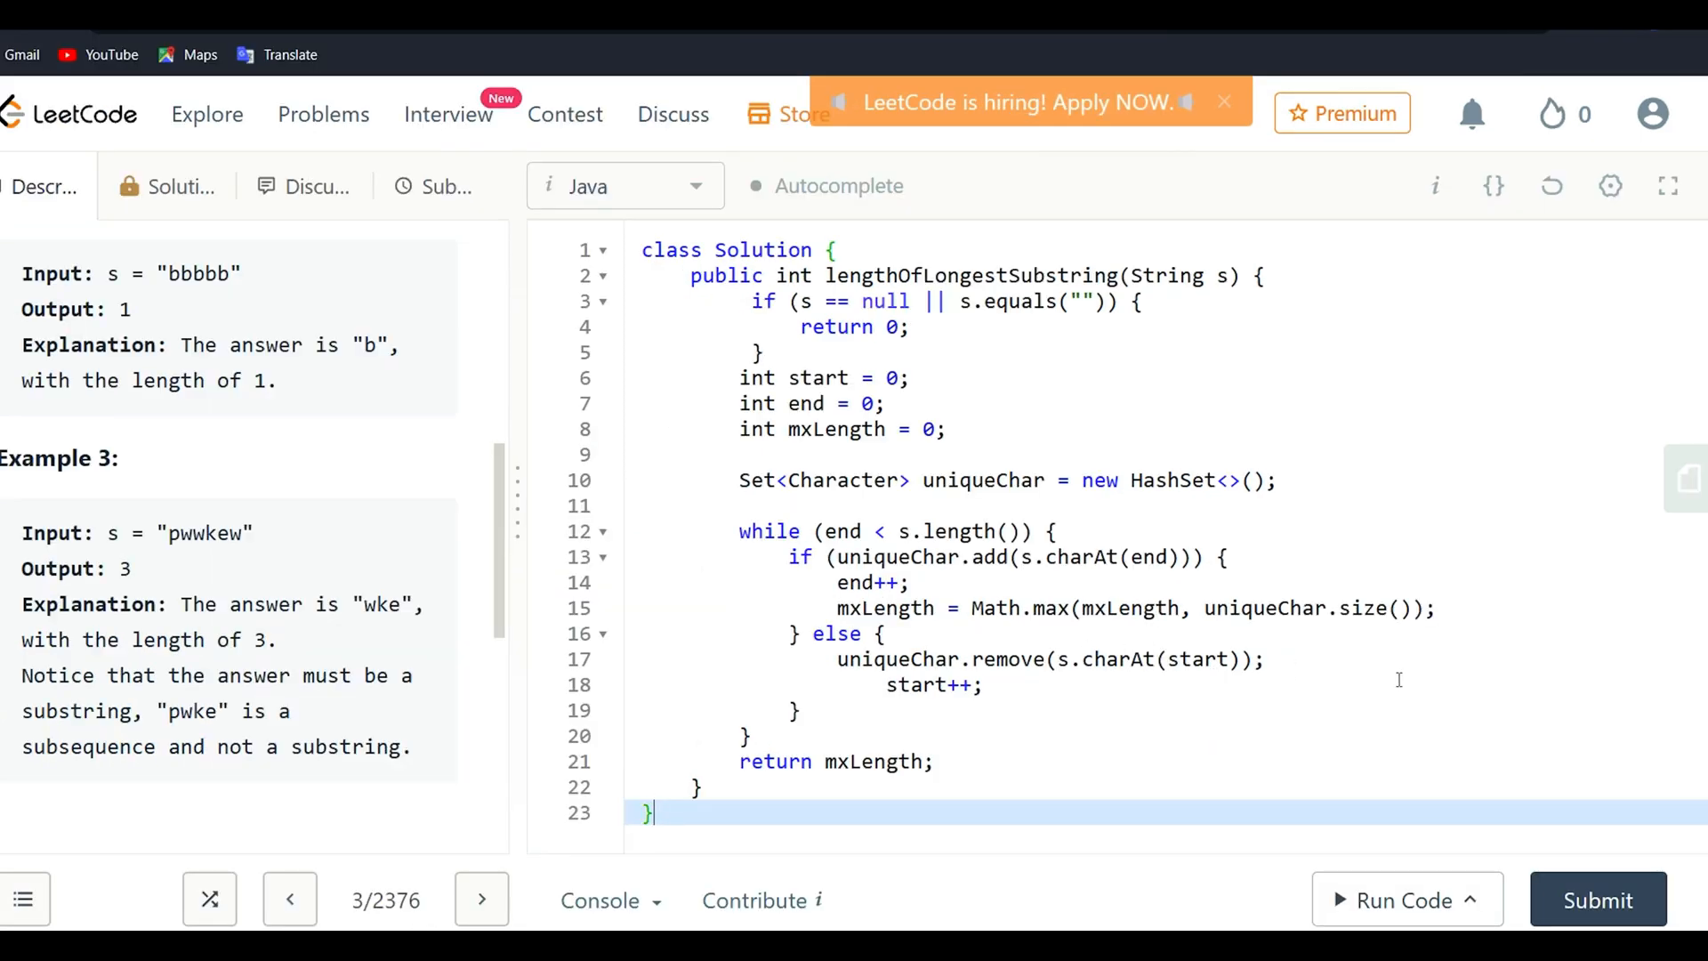
{"action": "mouse_move", "coordinate": [1464, 690]}
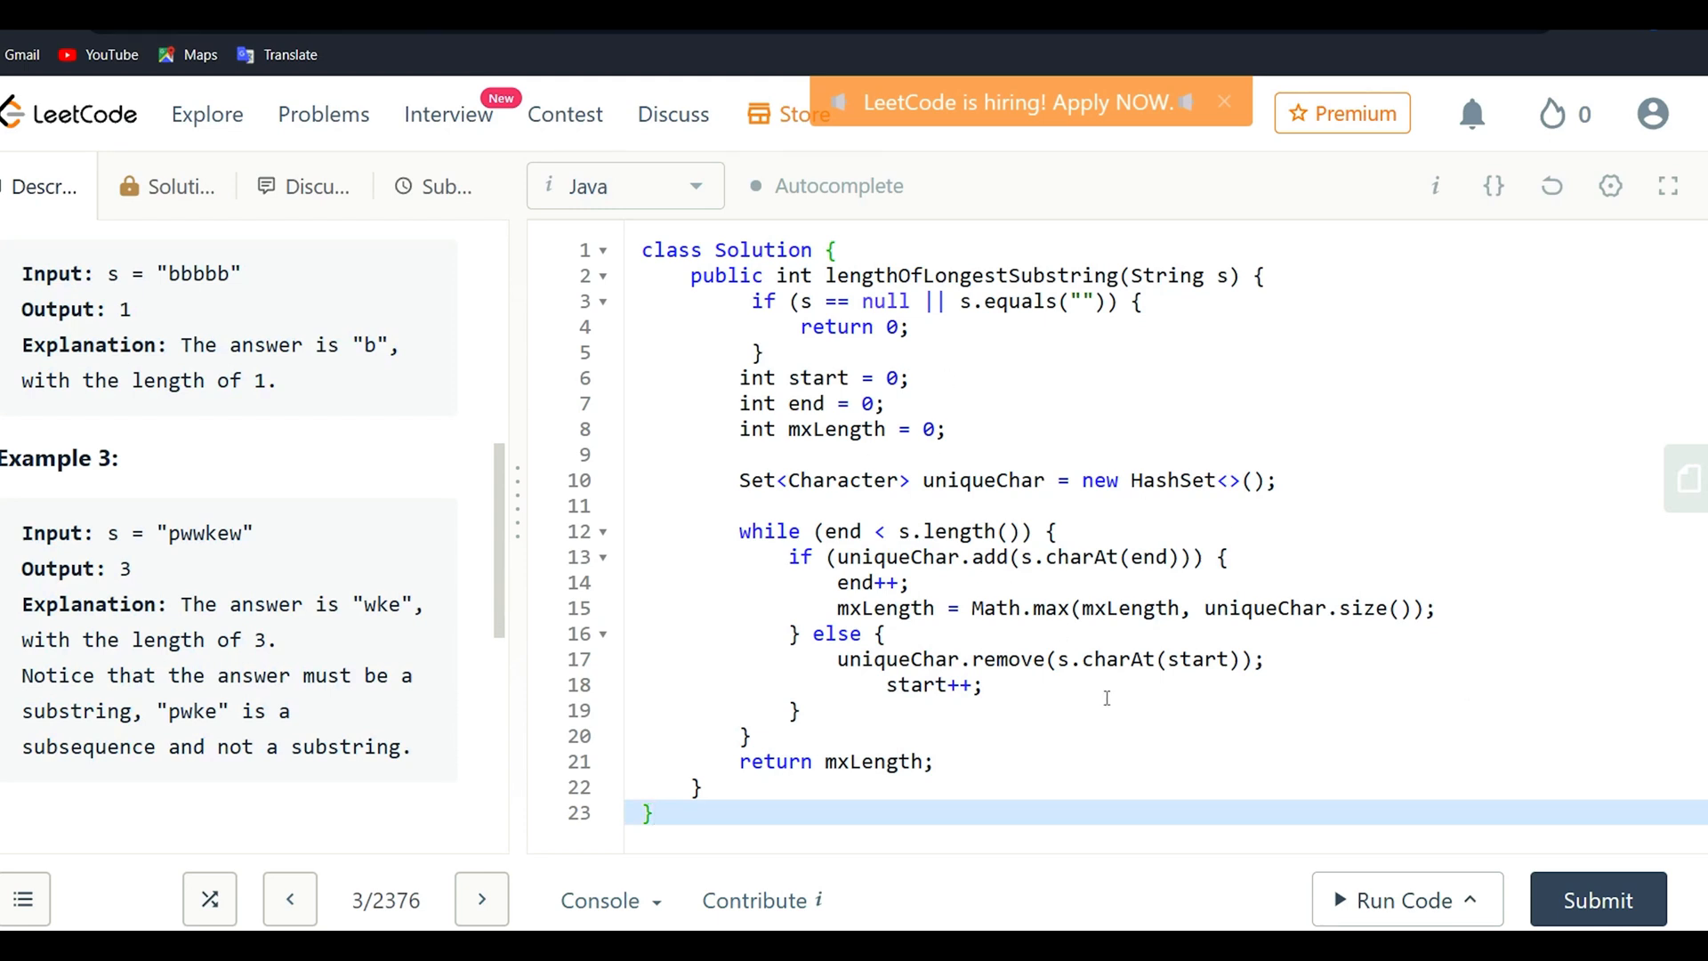
{"action": "mouse_move", "coordinate": [1408, 900]}
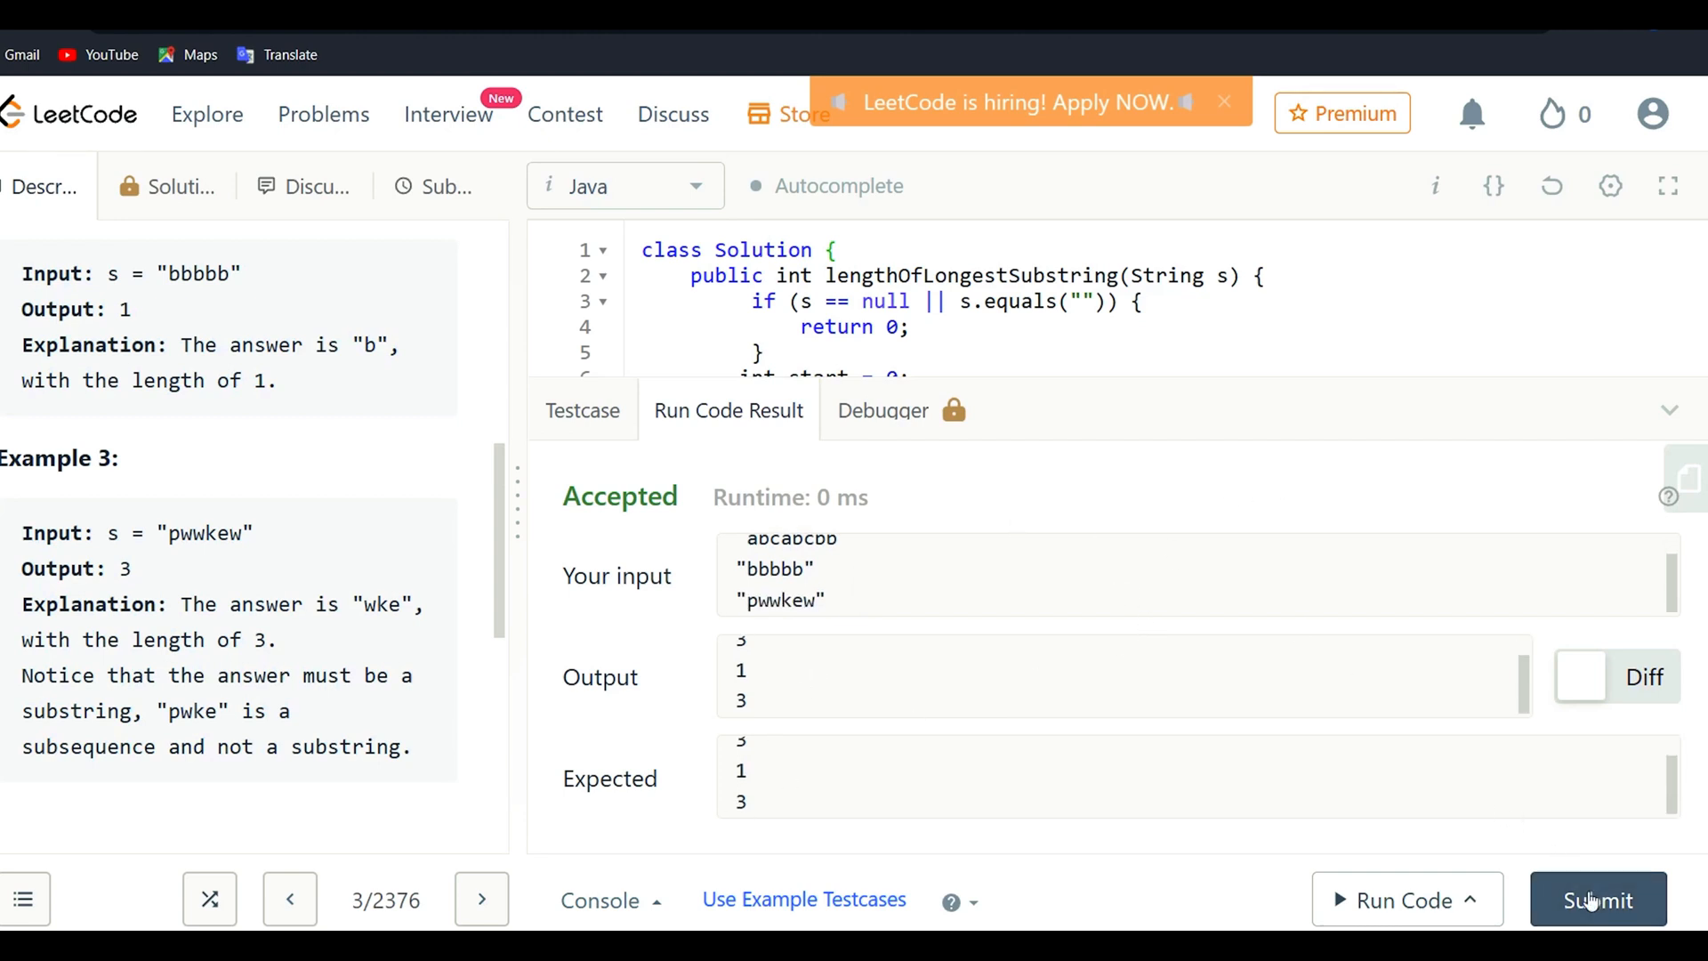
- Submit the Accepted solution for judging
{"action": "left_click", "coordinate": [1597, 900]}
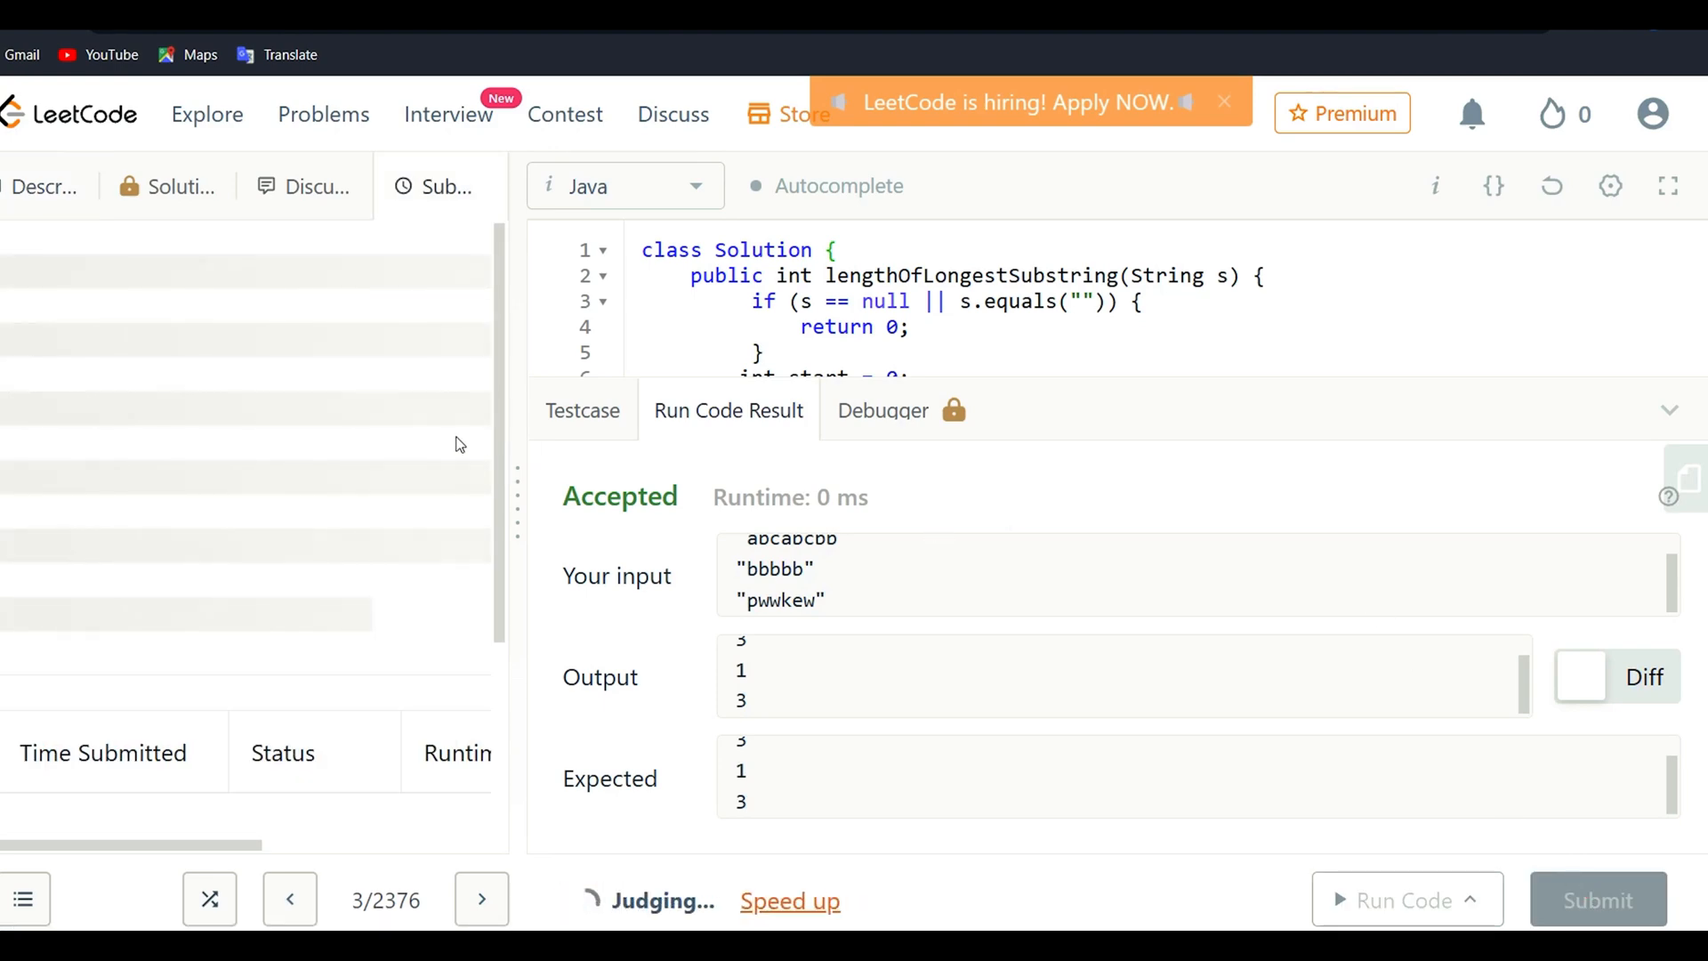